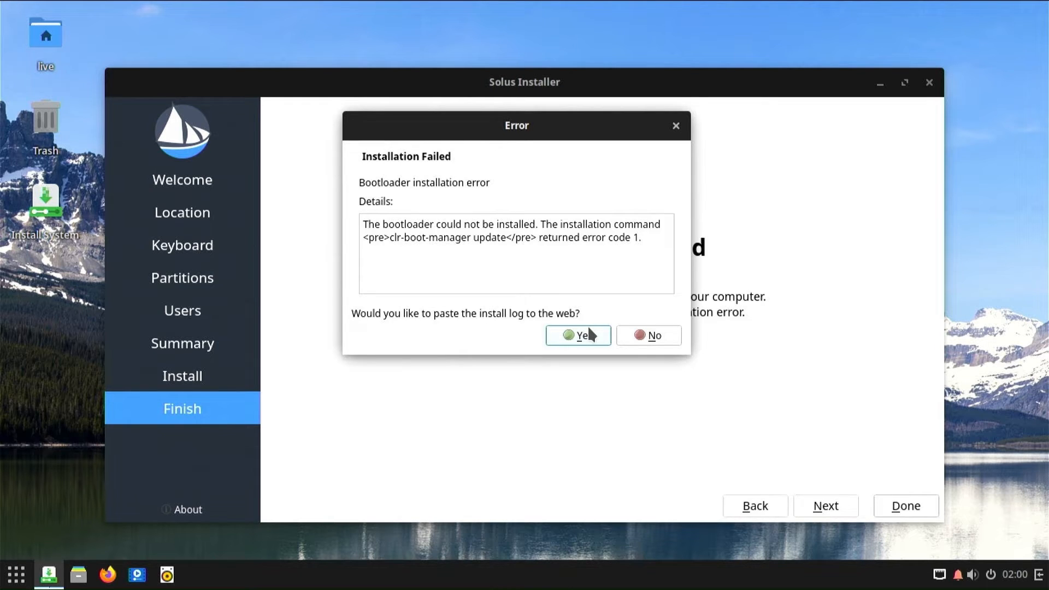
pyautogui.moveTo(434, 190)
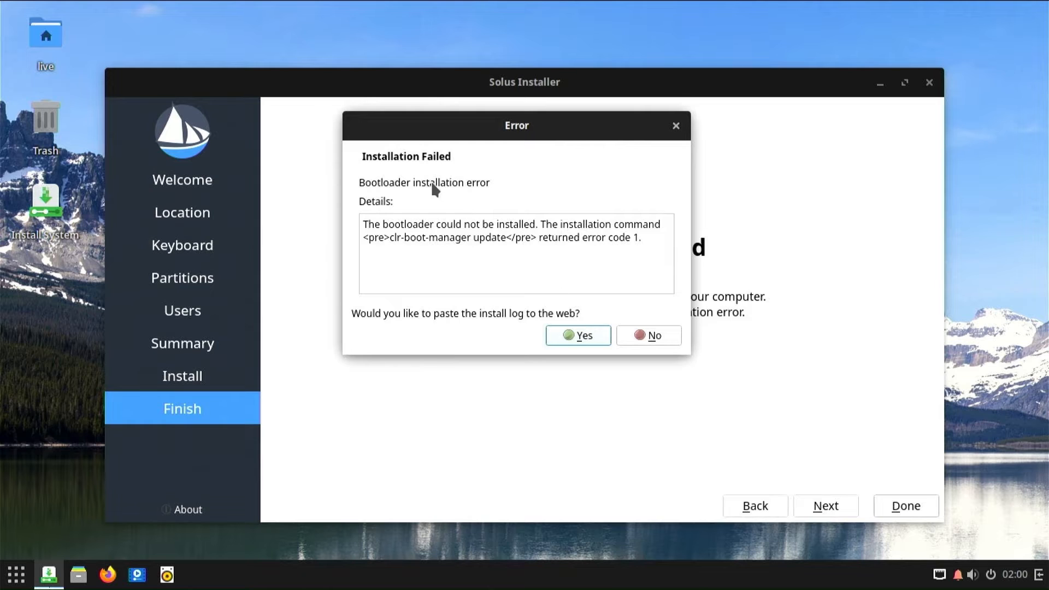
pyautogui.moveTo(403, 204)
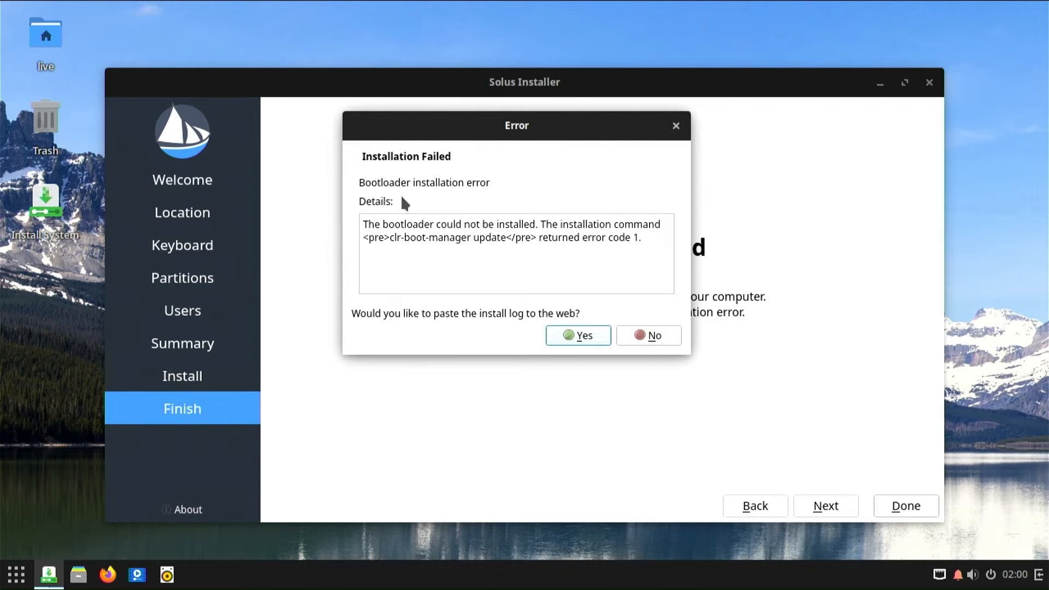
pyautogui.moveTo(469, 199)
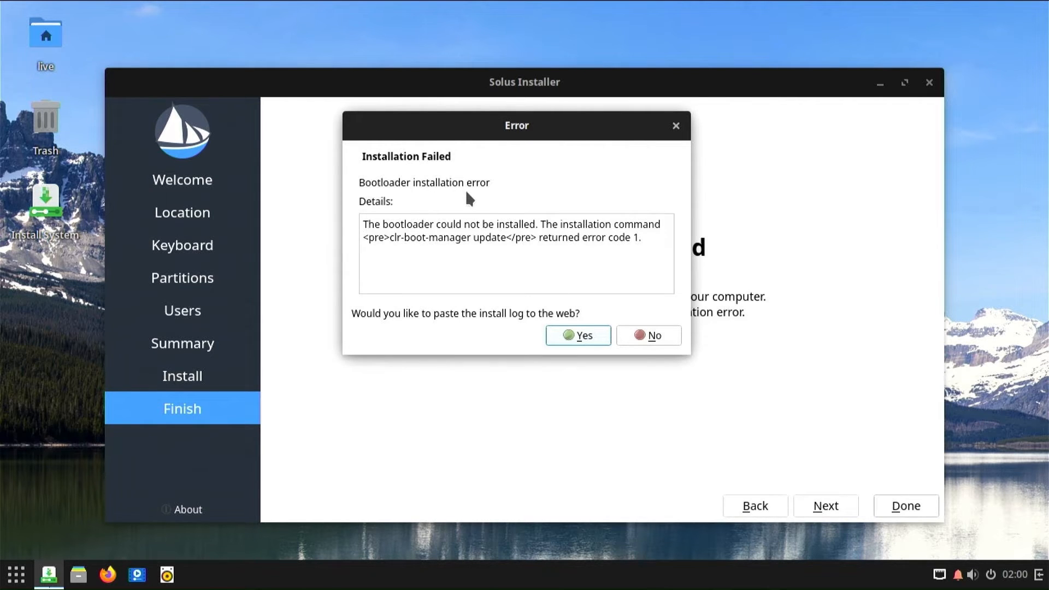
pyautogui.moveTo(455, 215)
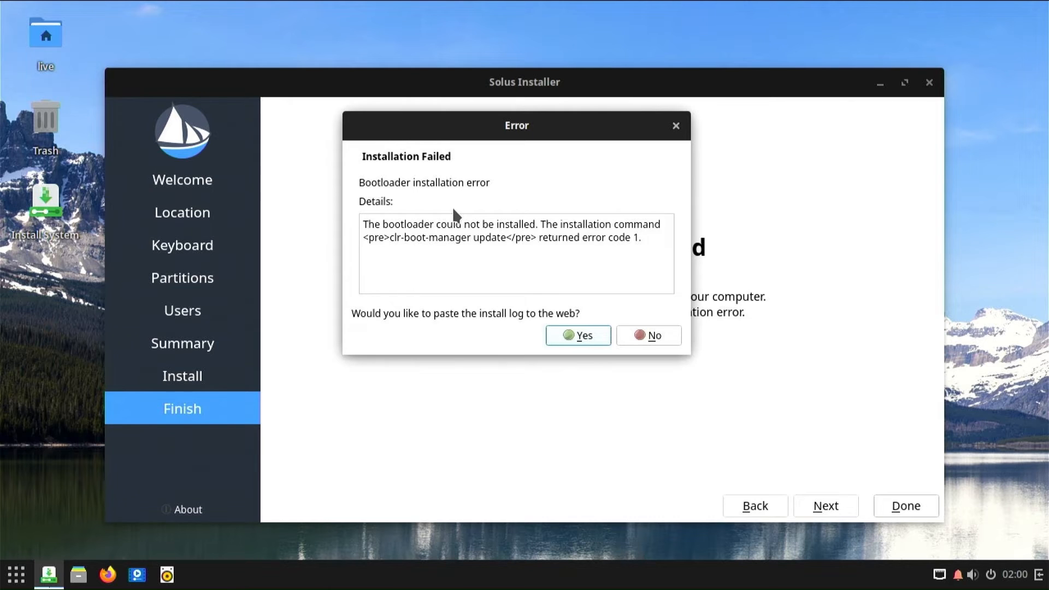
pyautogui.moveTo(371, 359)
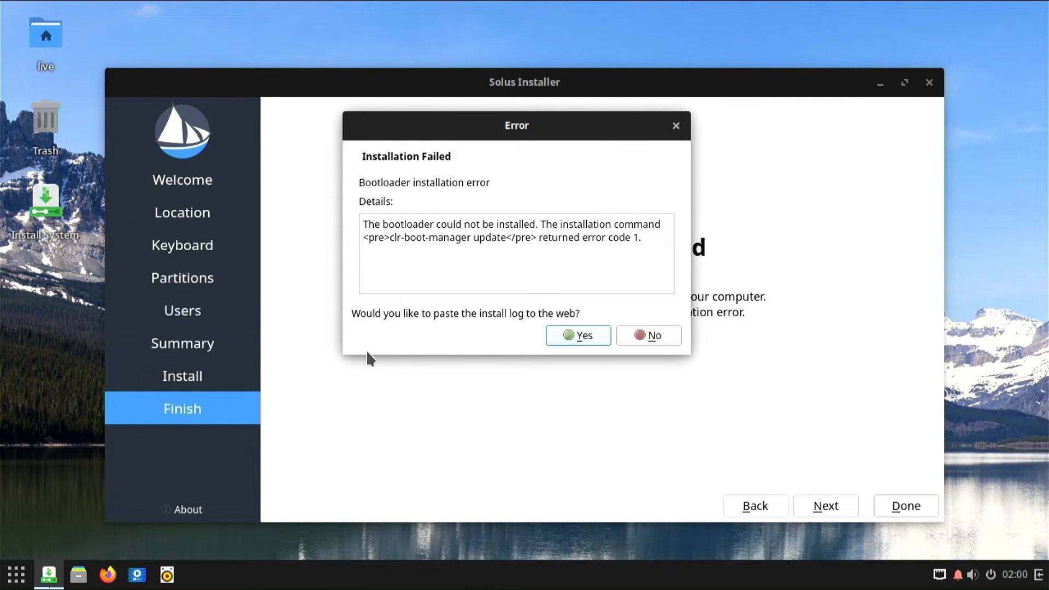
pyautogui.moveTo(416, 329)
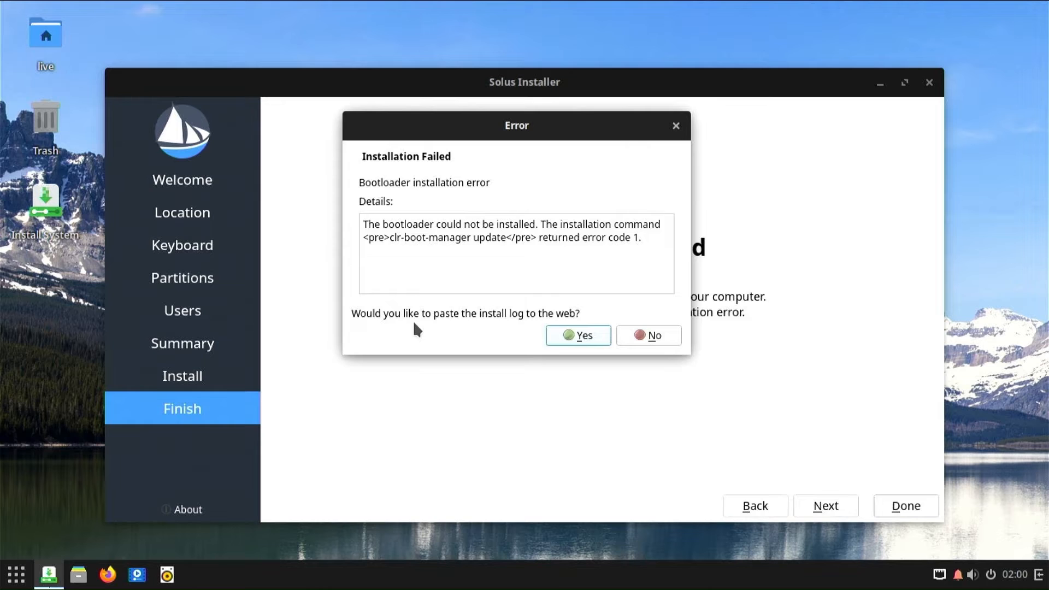
pyautogui.moveTo(470, 334)
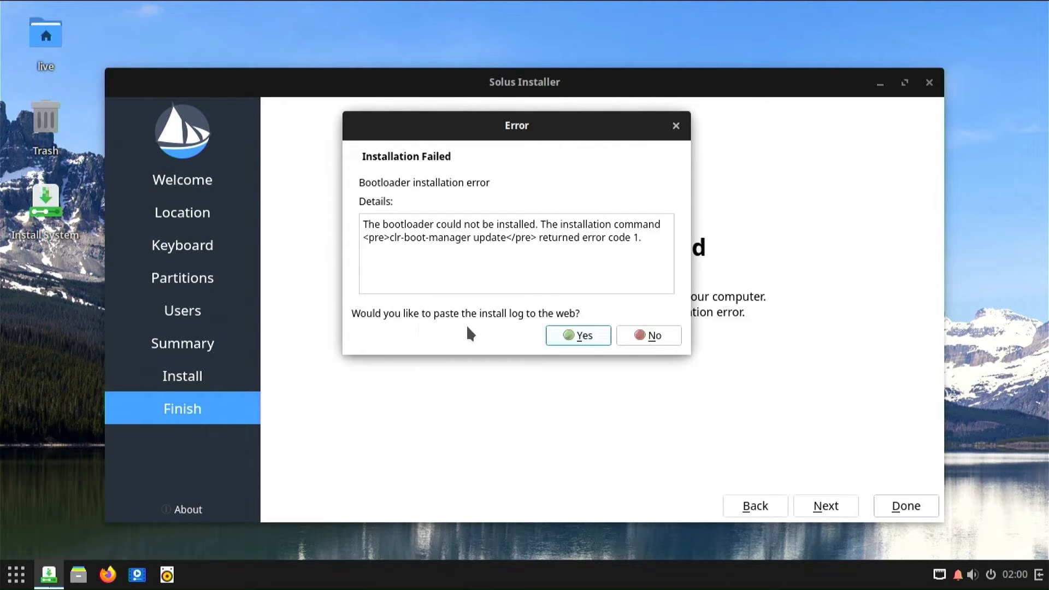
pyautogui.moveTo(536, 332)
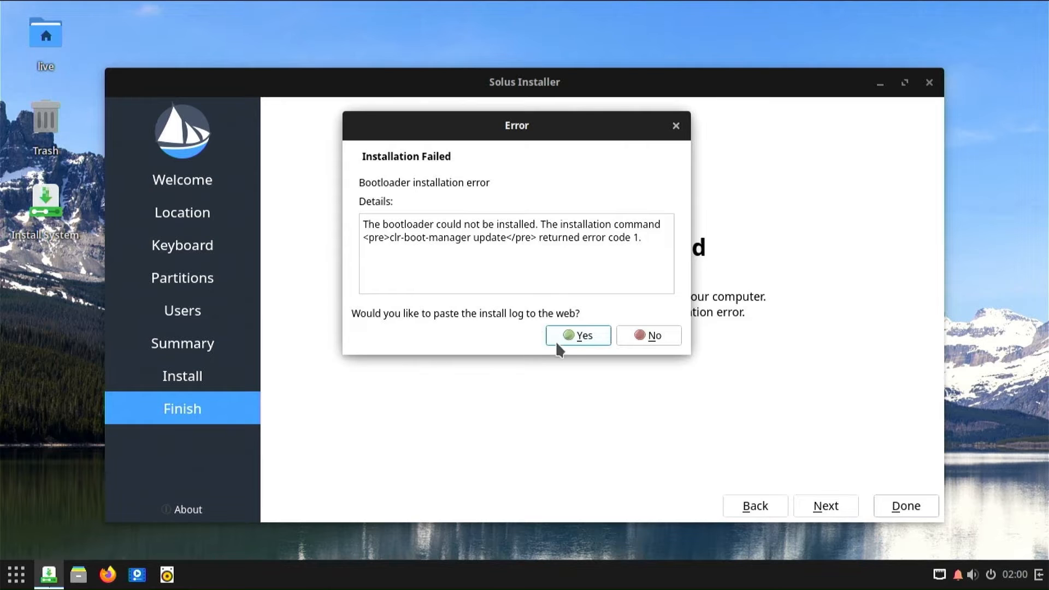
# - Answer Yes to the install-log prompt, leaving Solus Installer's Installation Failed summary
pyautogui.click(646, 335)
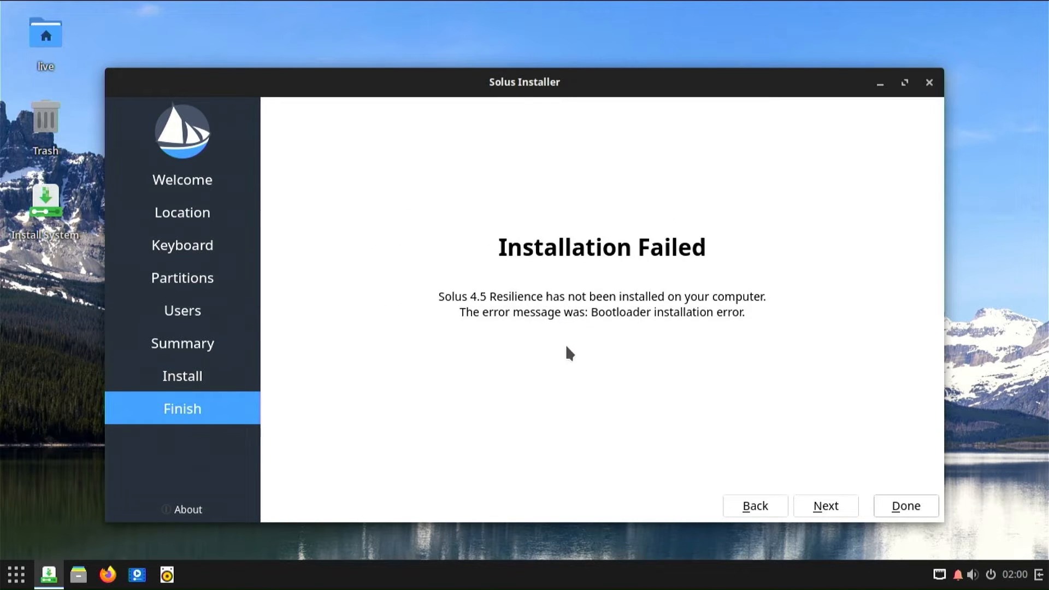
pyautogui.moveTo(503, 349)
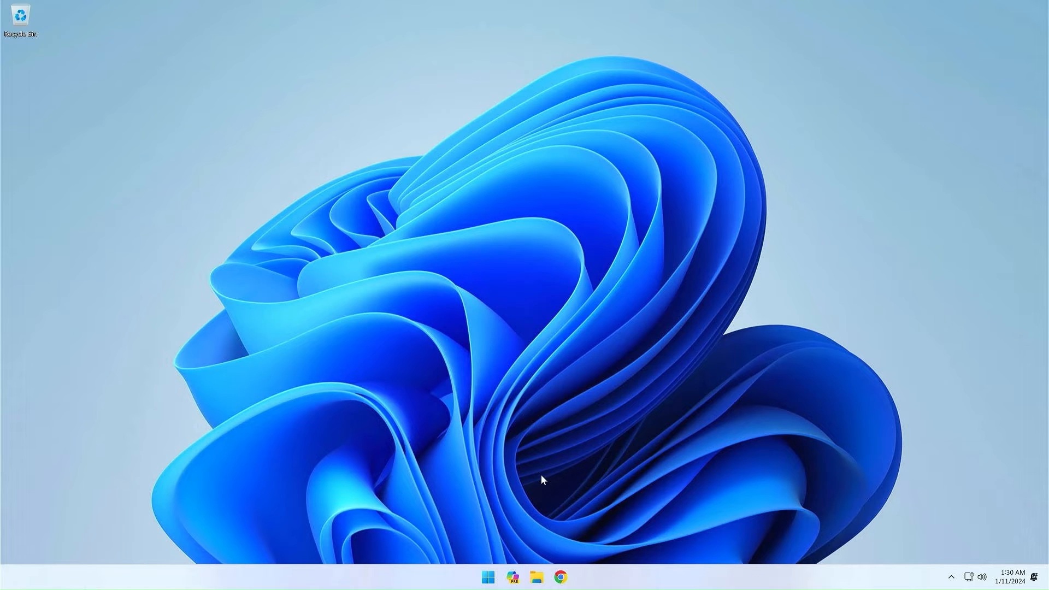
# - In Chrome, search 'minitool', reach the Download Center and start the Partition Wizard Free download
pyautogui.click(560, 577)
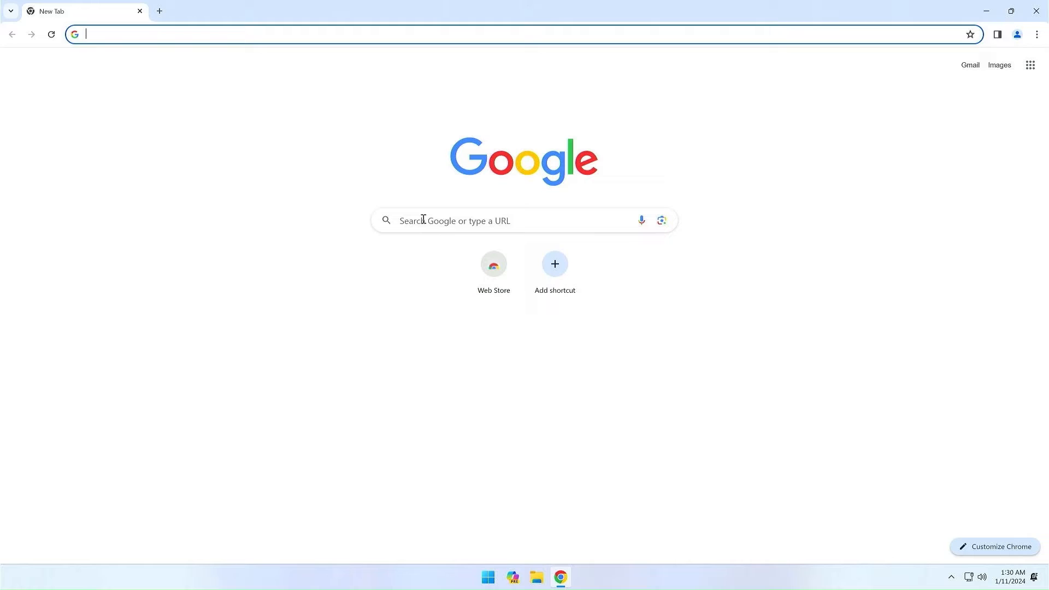
pyautogui.write('minitool')
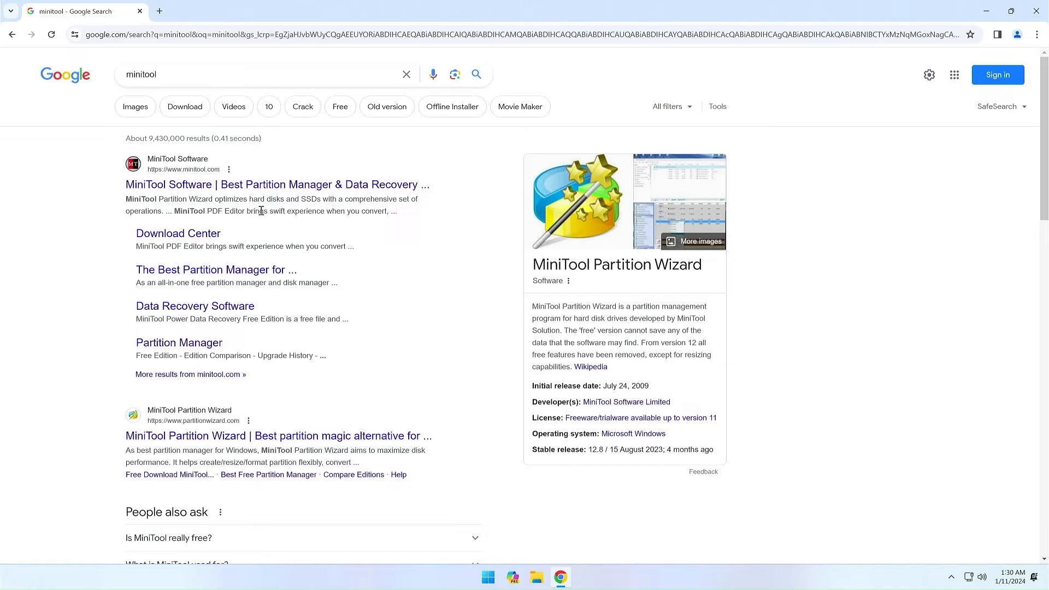
pyautogui.moveTo(194, 212)
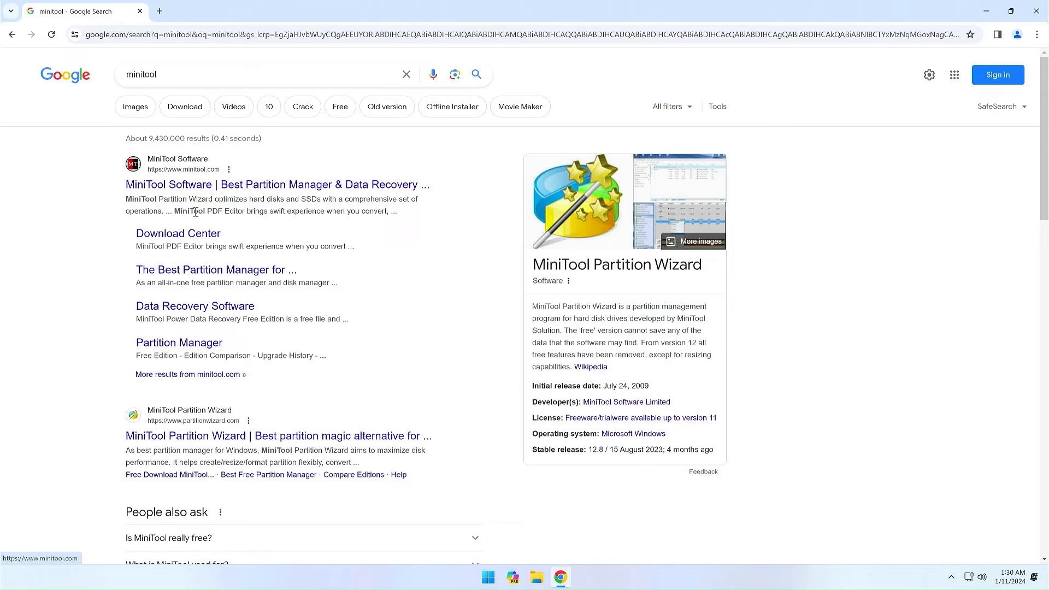
pyautogui.click(178, 234)
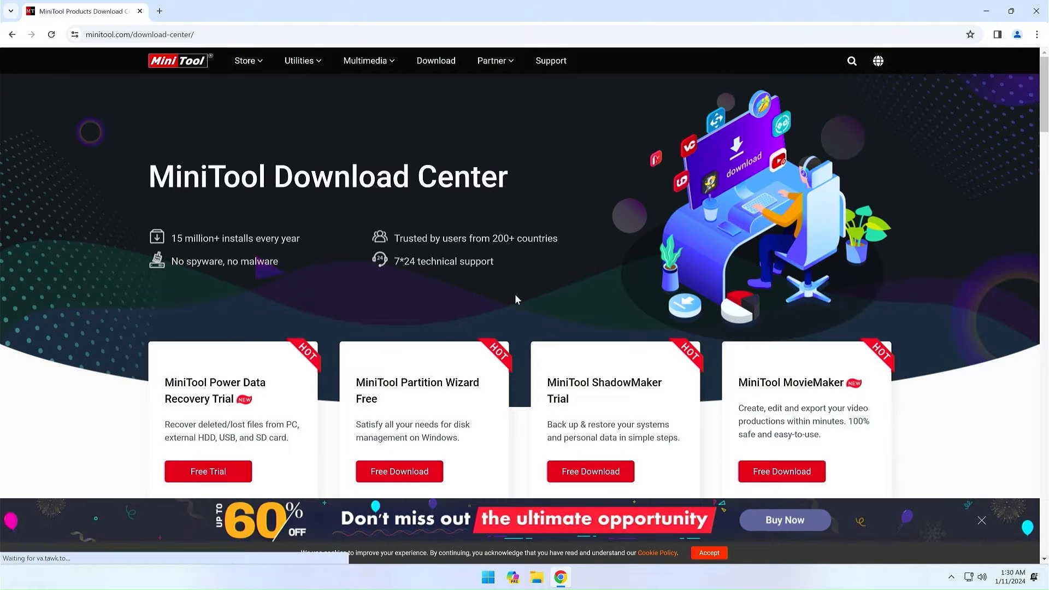
pyautogui.scroll(-3)
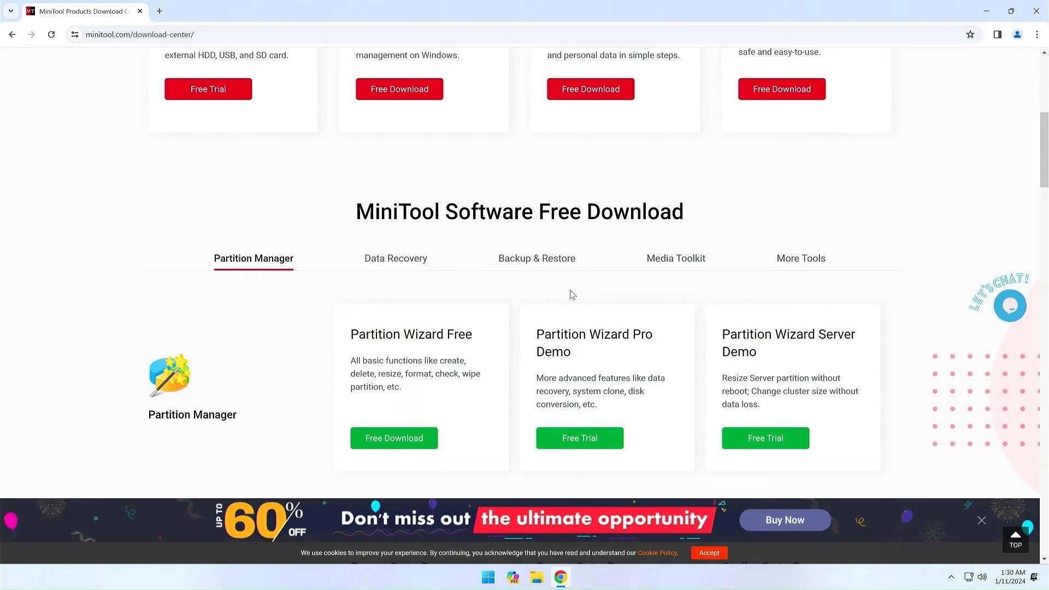
pyautogui.click(393, 437)
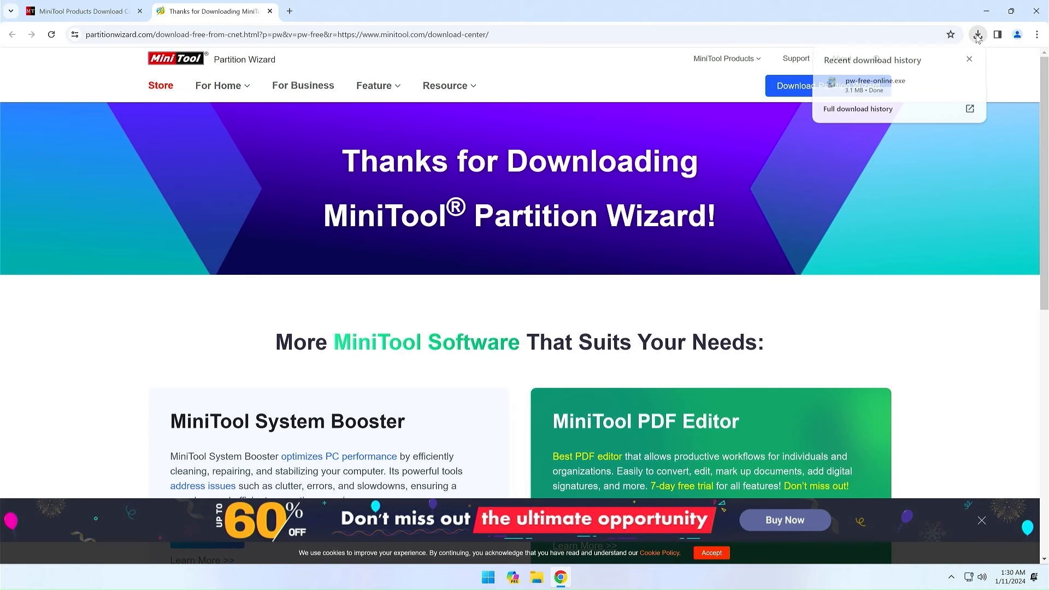
pyautogui.moveTo(924, 86)
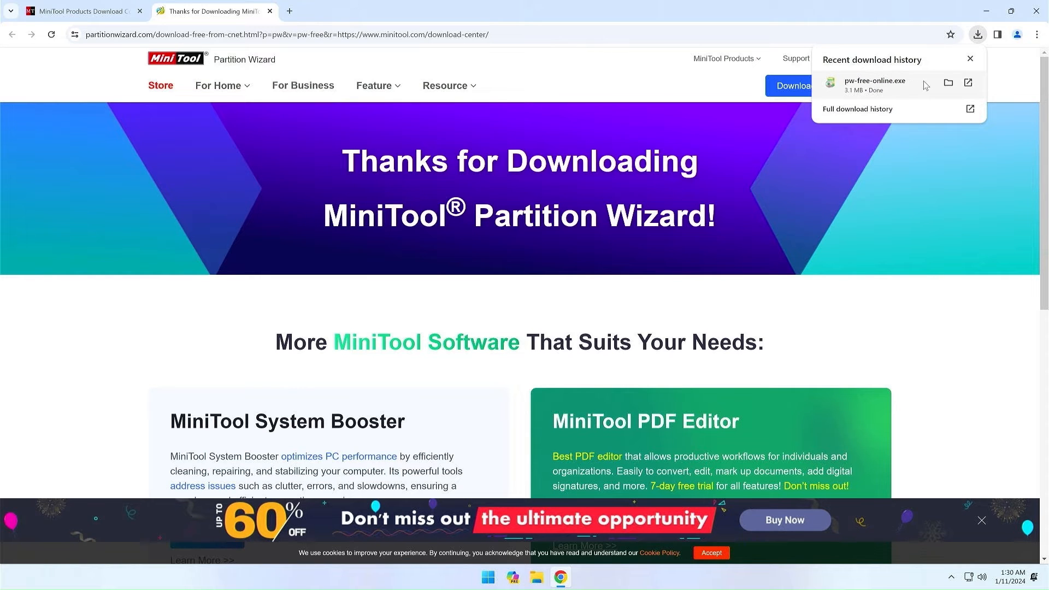
# - Run the downloaded pw-free-online installer with admin permission and English as setup language
pyautogui.click(948, 82)
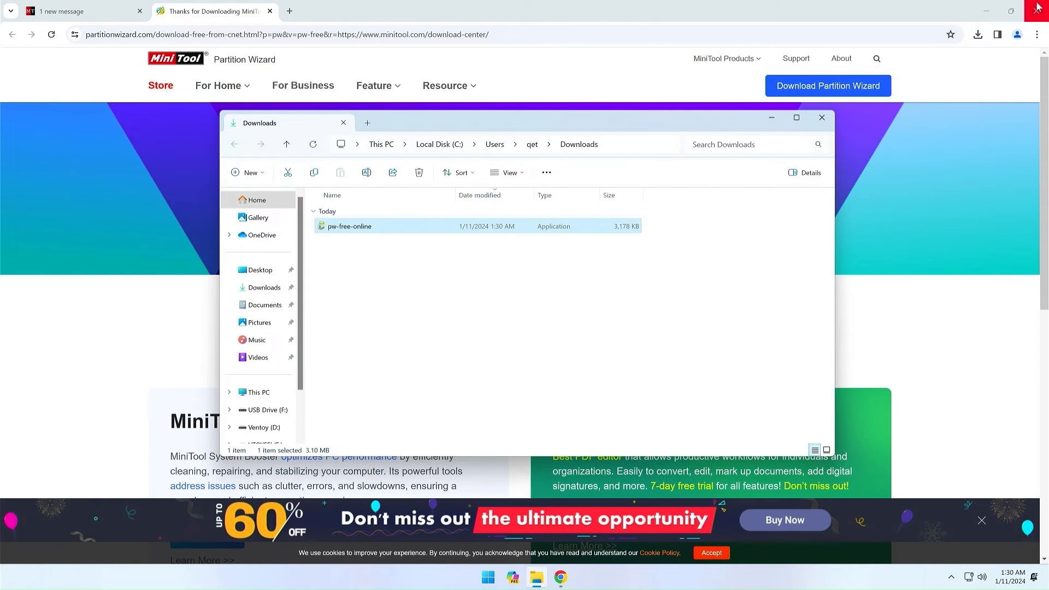
pyautogui.click(1041, 7)
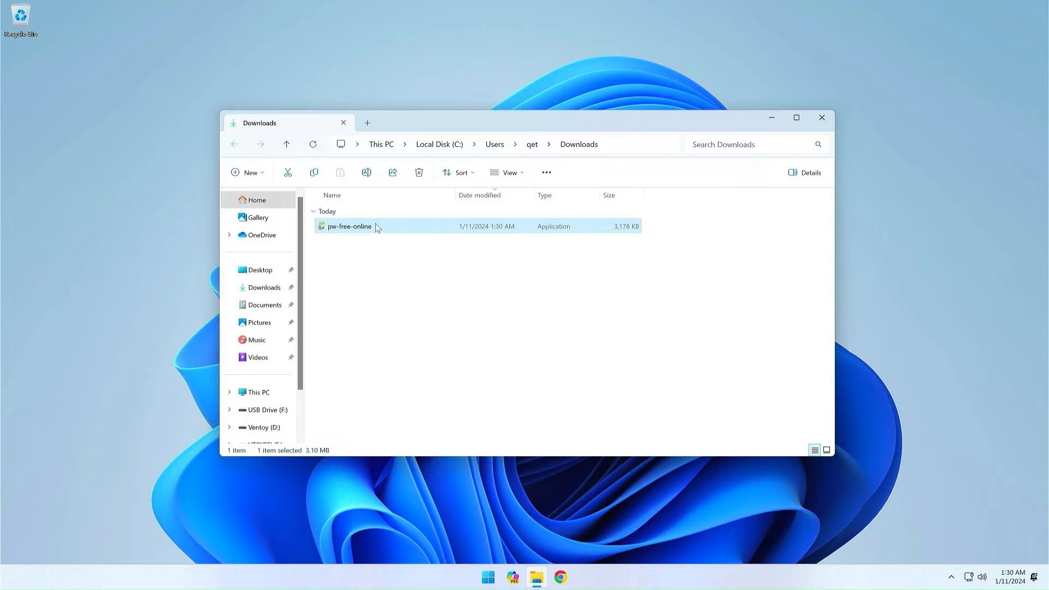
pyautogui.doubleClick(349, 226)
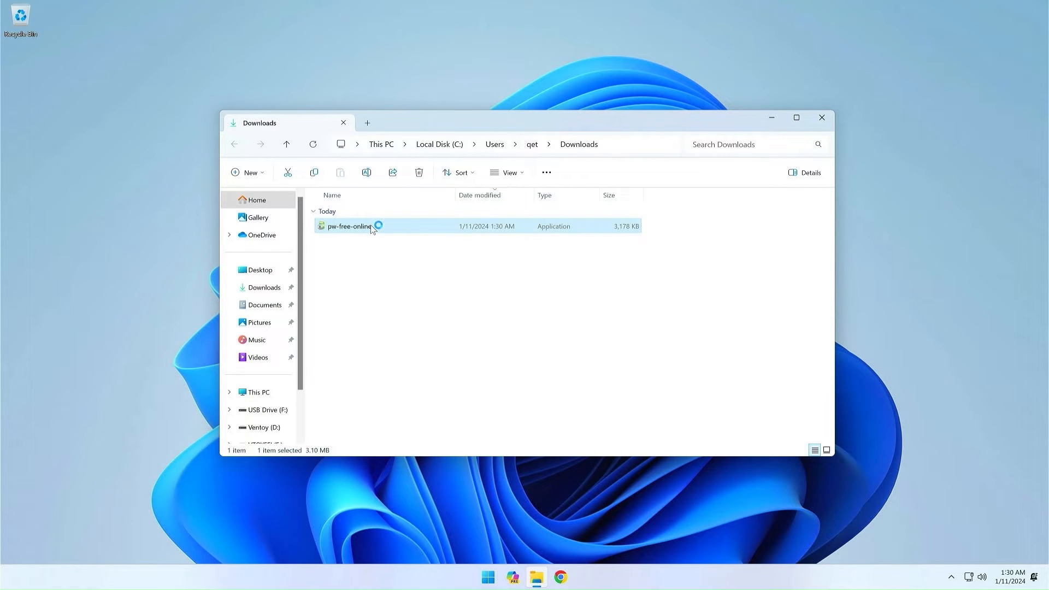
pyautogui.doubleClick(350, 225)
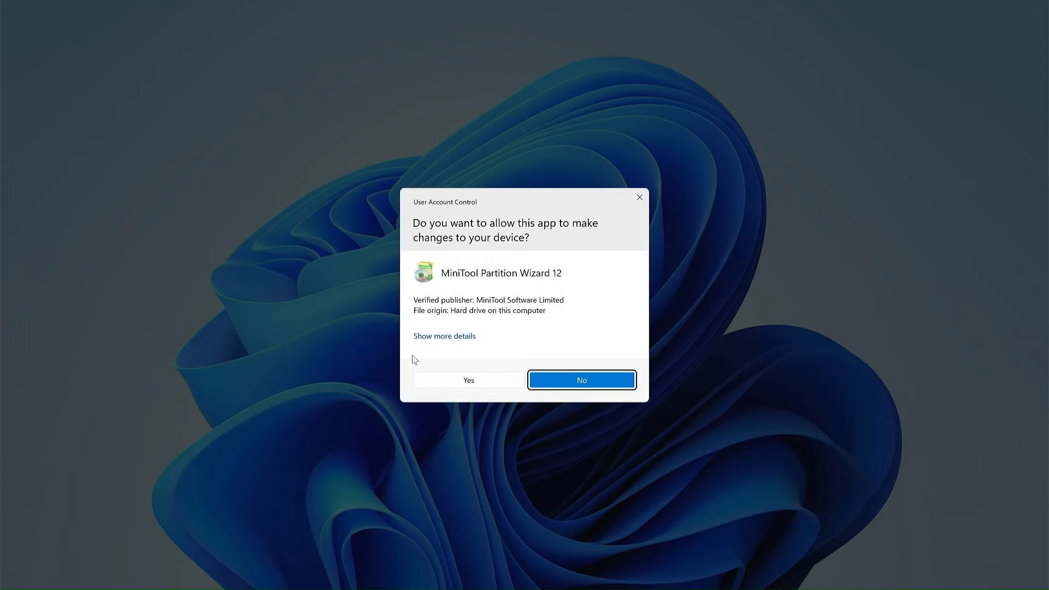
pyautogui.click(467, 380)
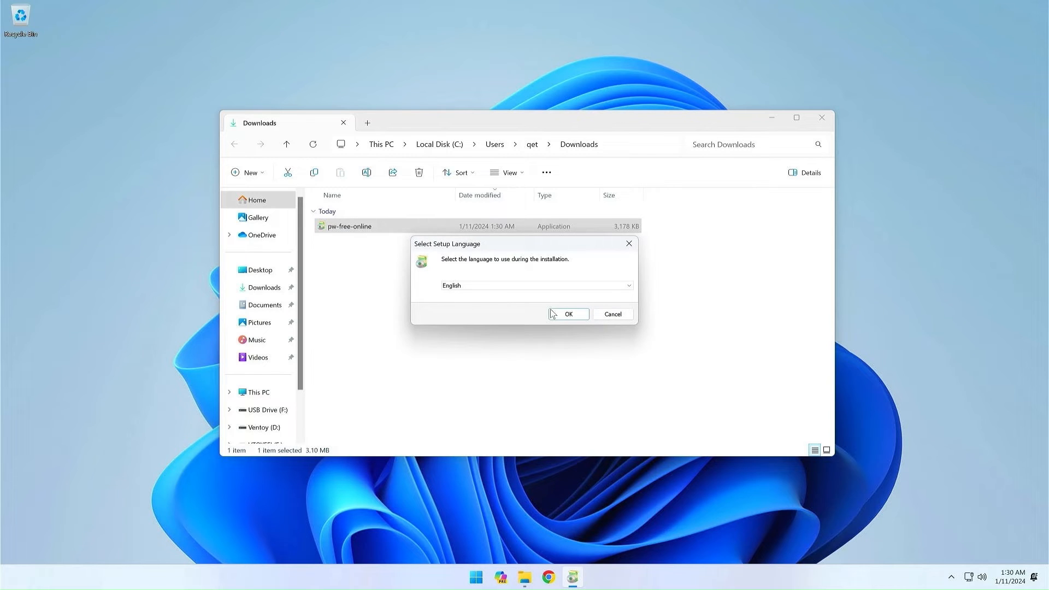
pyautogui.click(568, 313)
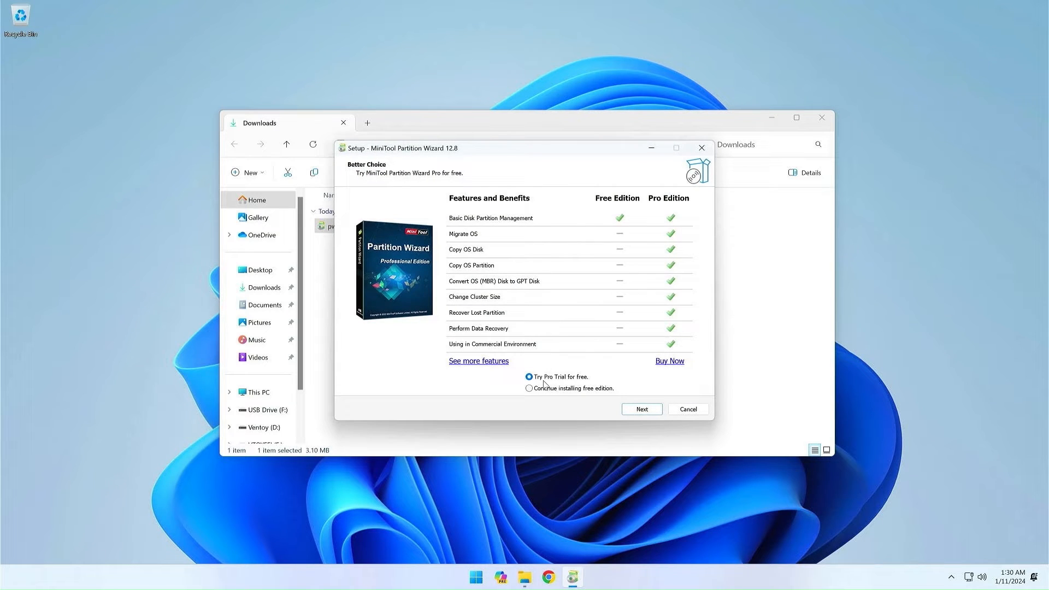
# - Install the free edition without ShadowMaker and finish setup without launching Partition Wizard
pyautogui.click(640, 409)
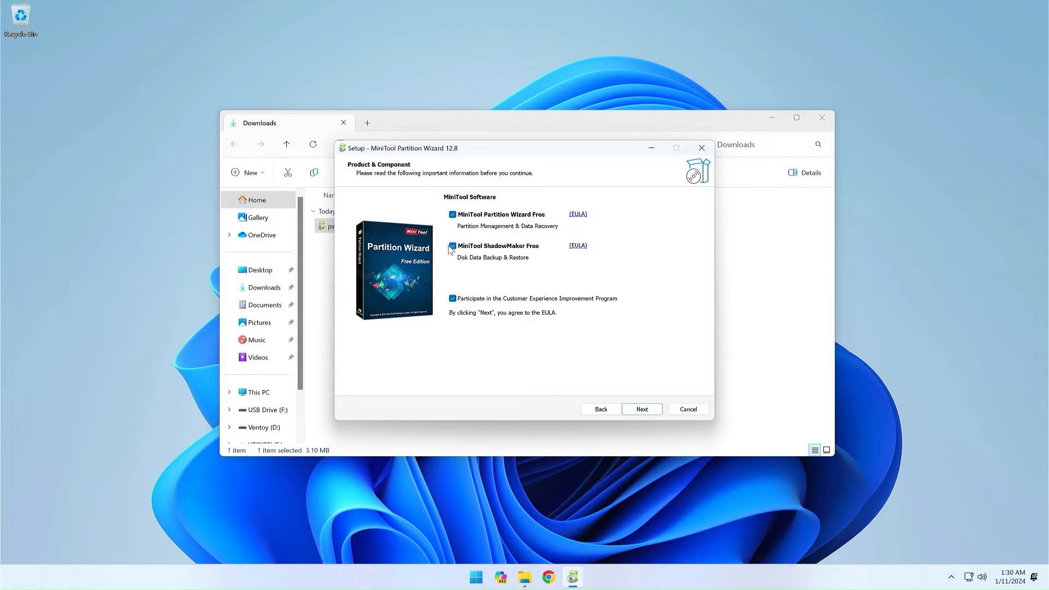
pyautogui.click(452, 246)
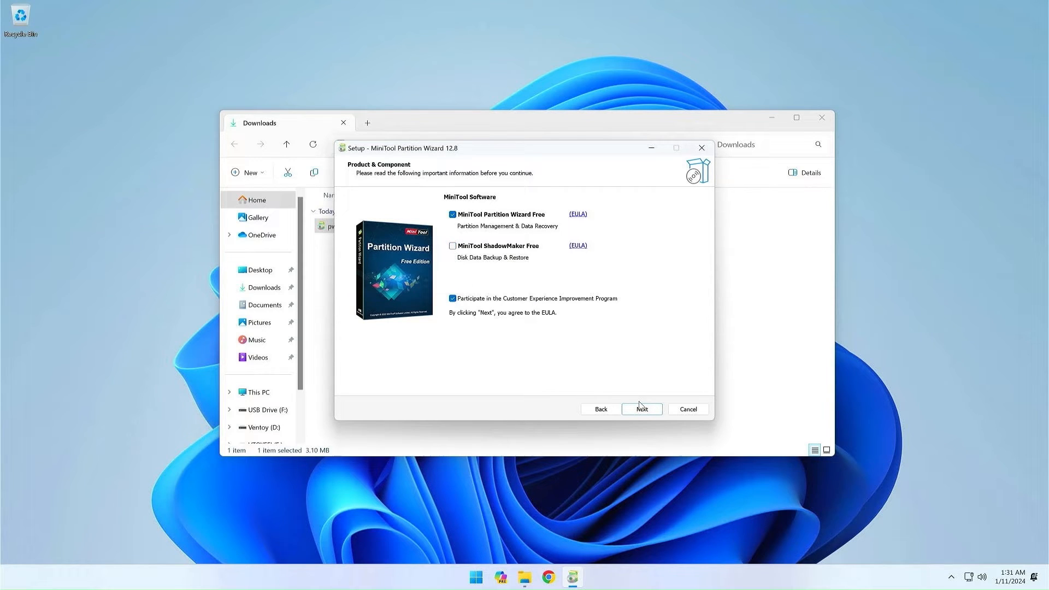
pyautogui.click(640, 409)
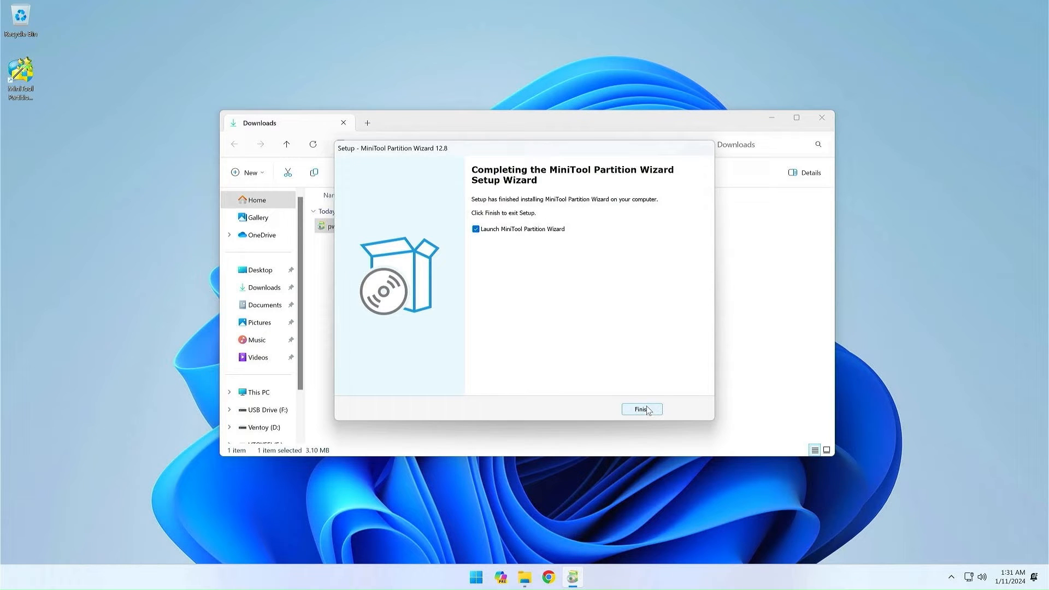
pyautogui.click(475, 228)
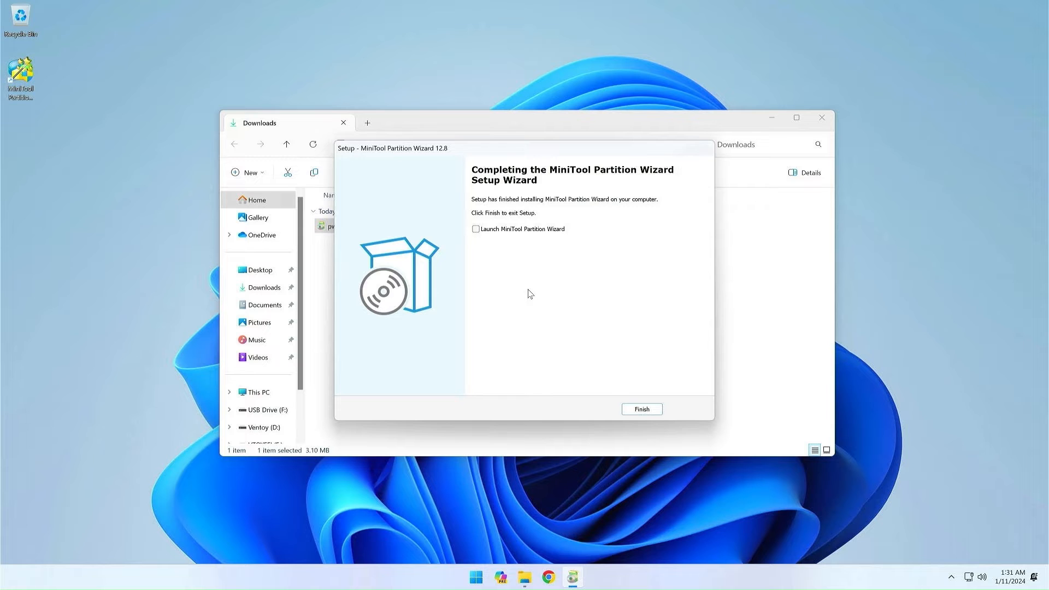
pyautogui.click(640, 409)
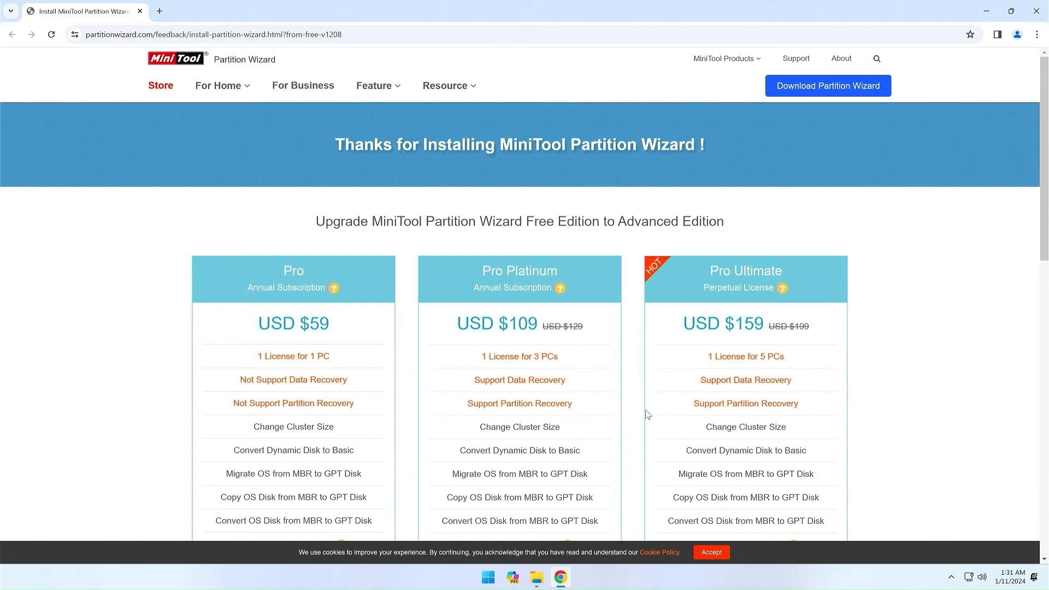
# - Close the thank-you page and Downloads window, then start Partition Wizard with administrator permission
pyautogui.click(535, 577)
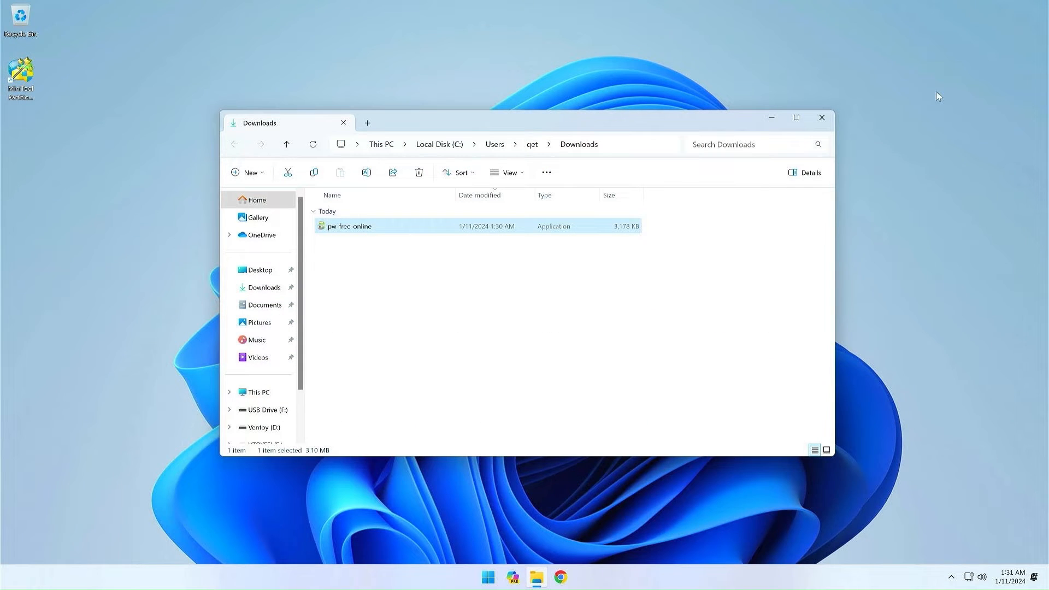
pyautogui.moveTo(564, 279)
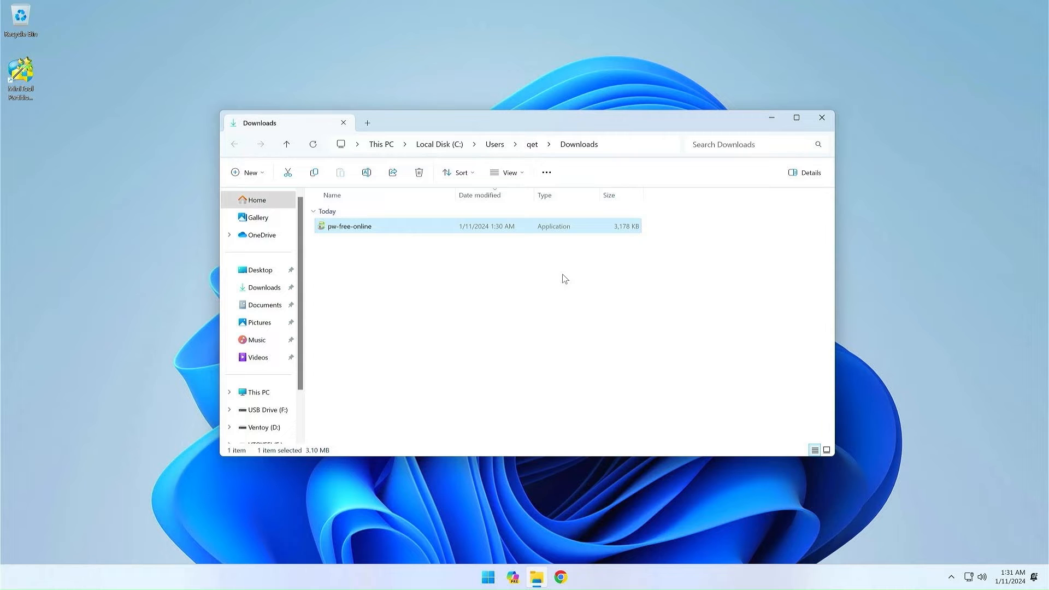
pyautogui.click(820, 118)
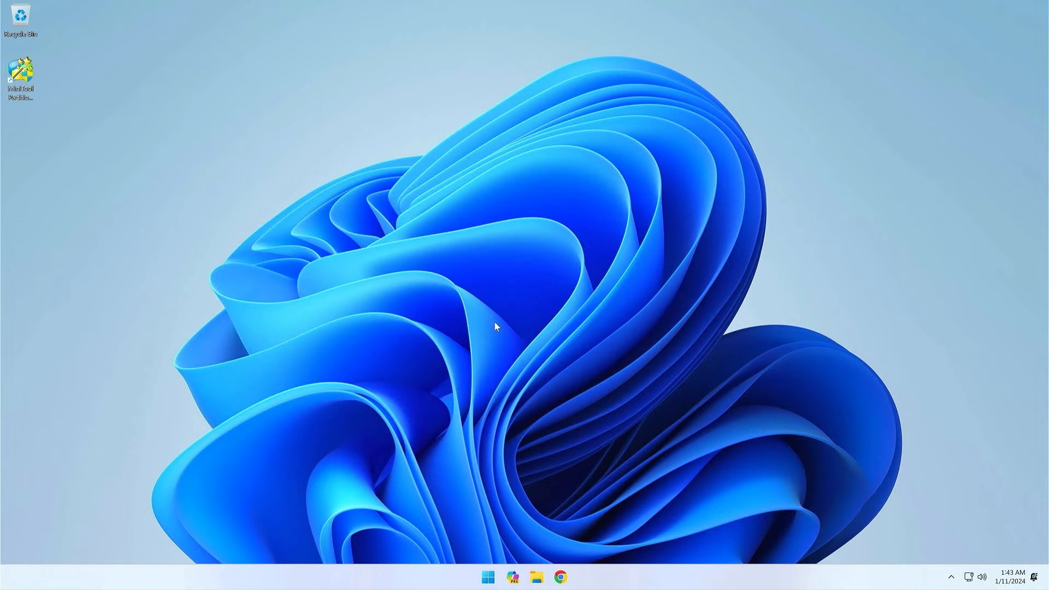
pyautogui.doubleClick(19, 73)
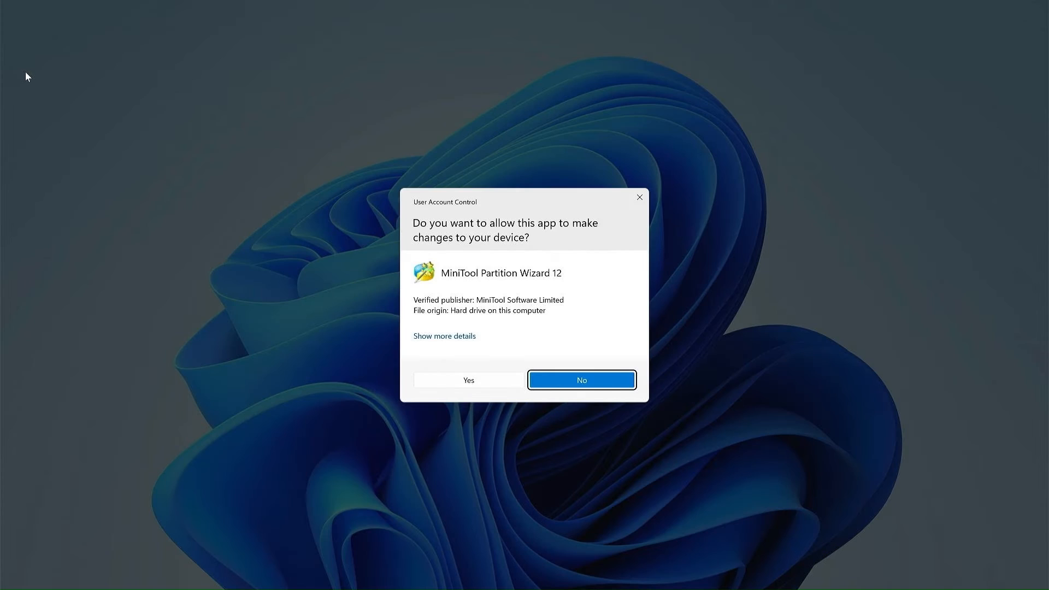
pyautogui.click(580, 380)
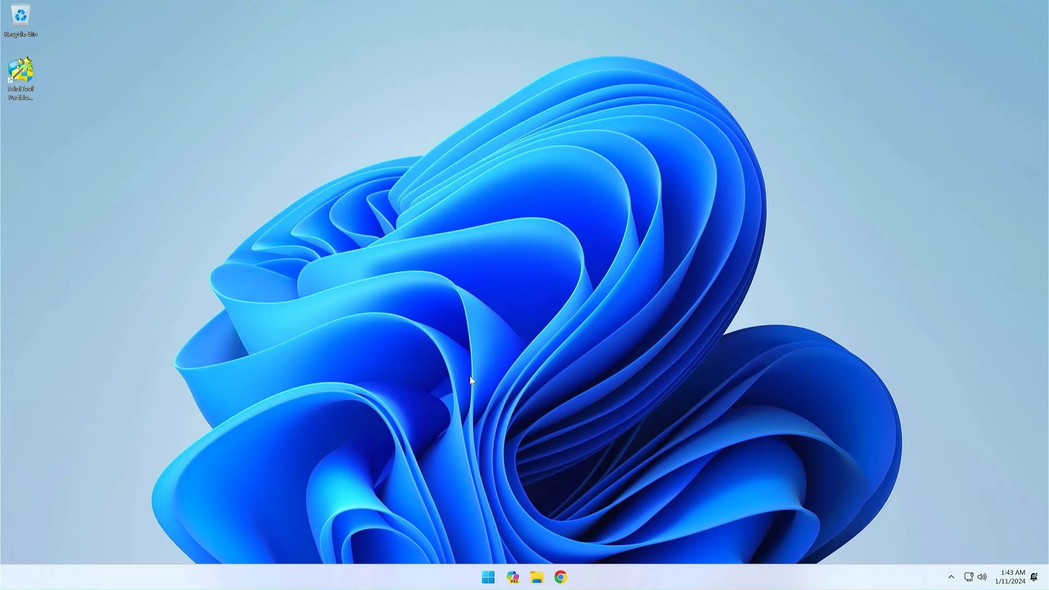
# - In Disk 1's map, select the 100 MB FAT32 EFI partition and then the 16 MB reserved partition
pyautogui.doubleClick(19, 70)
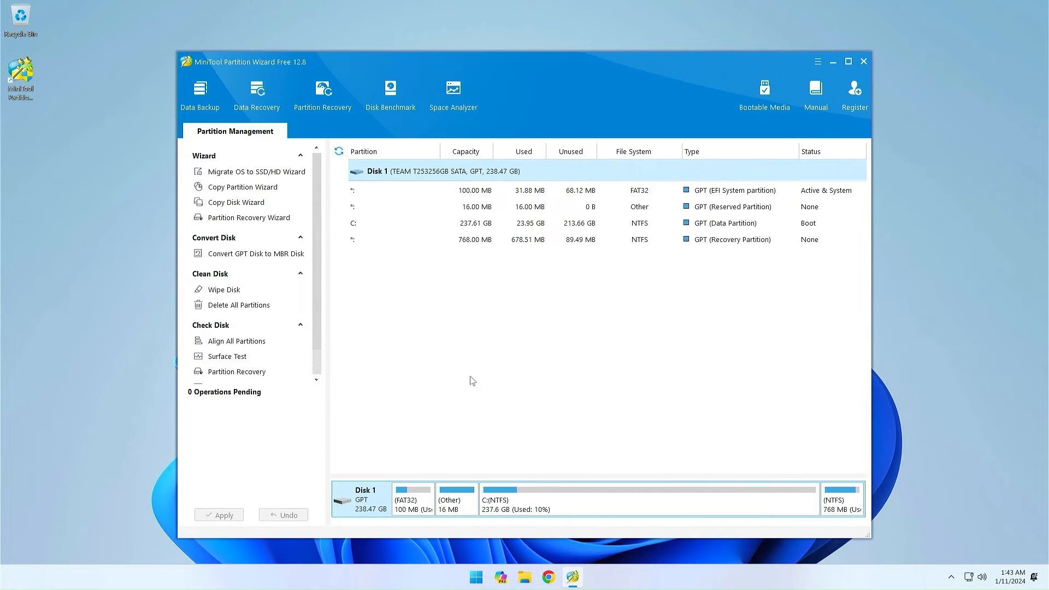
pyautogui.moveTo(557, 135)
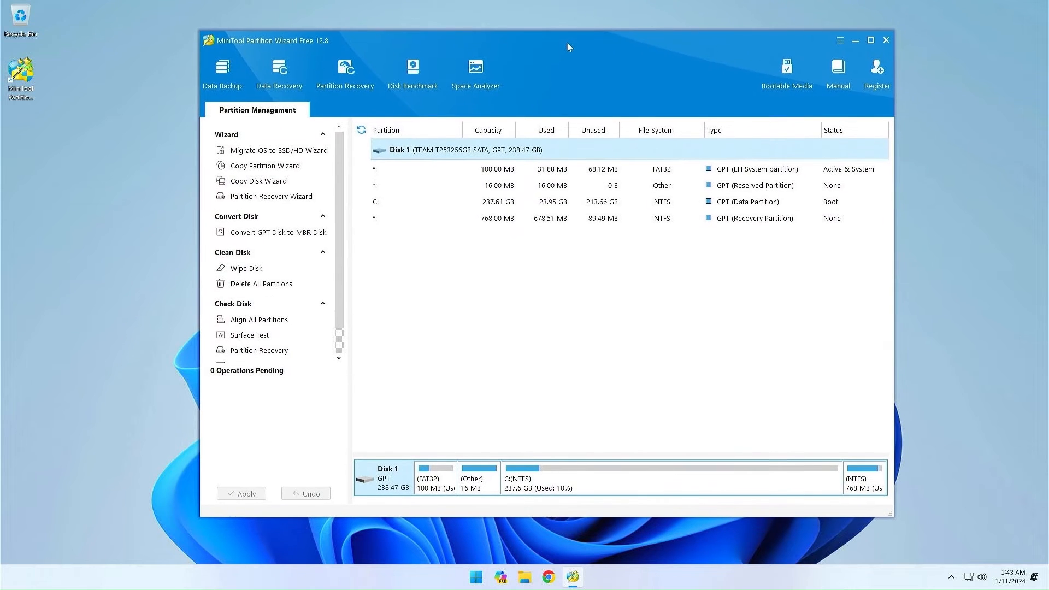
pyautogui.moveTo(552, 515)
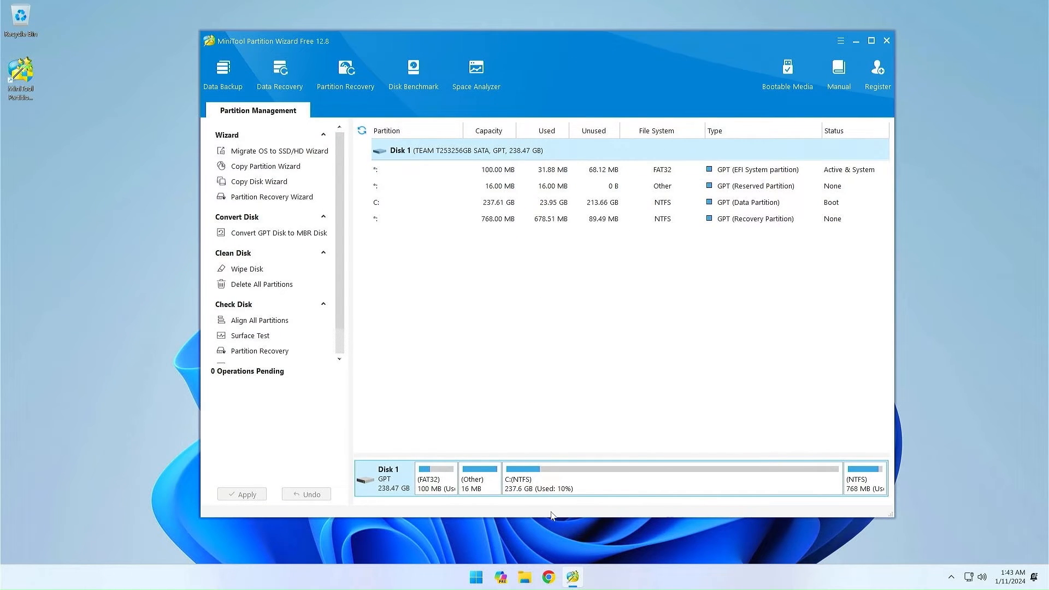
pyautogui.moveTo(561, 448)
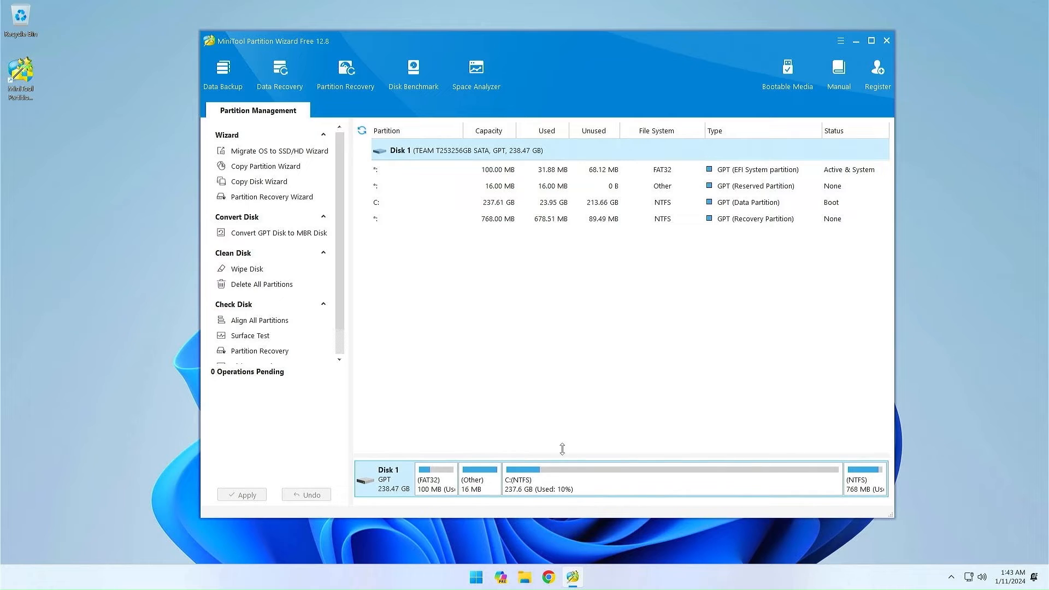
pyautogui.moveTo(560, 436)
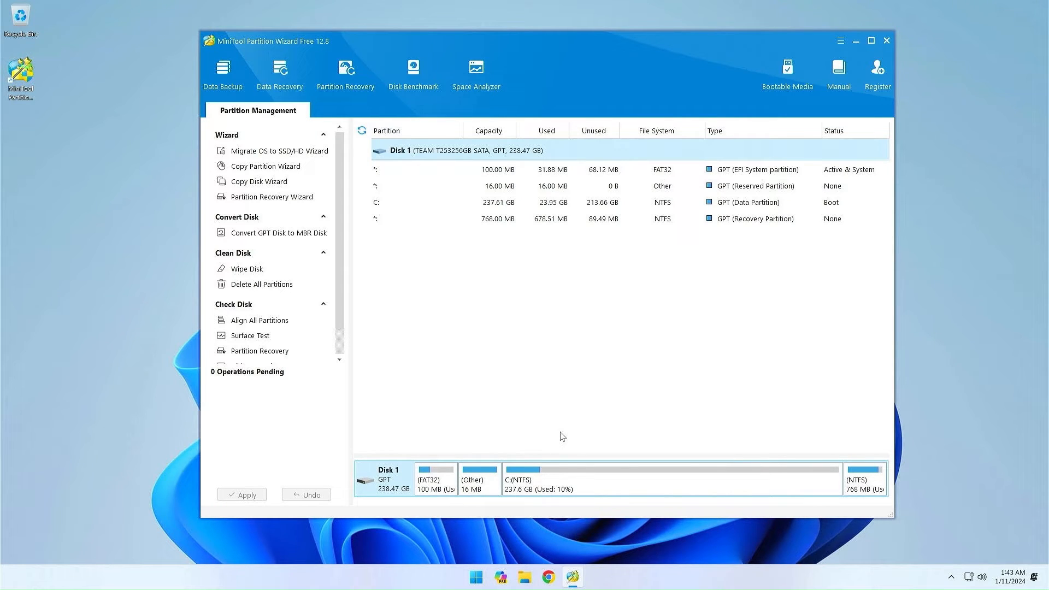
pyautogui.click(435, 478)
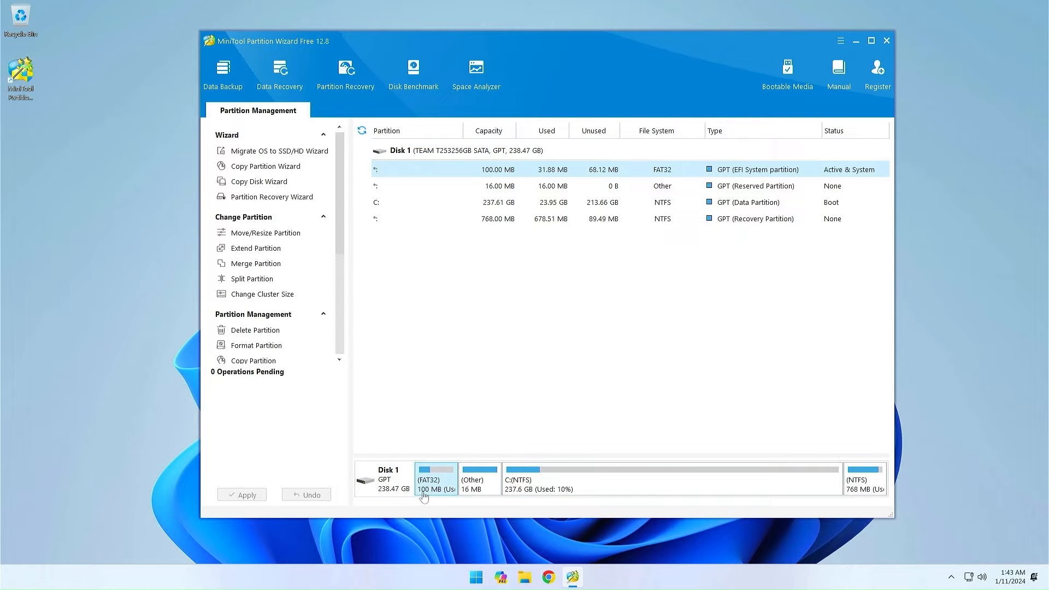
pyautogui.moveTo(478, 492)
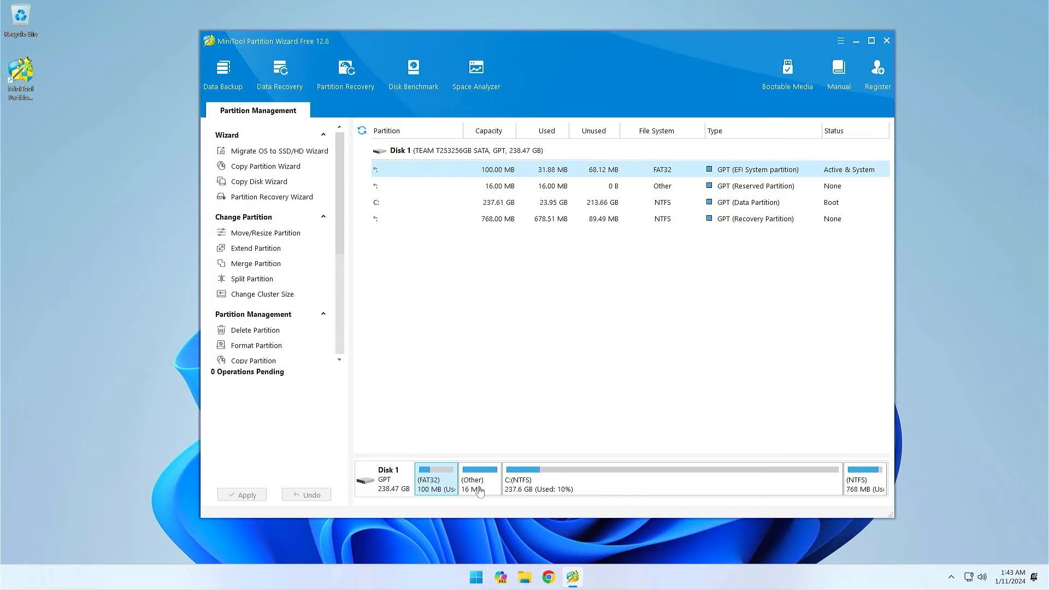
pyautogui.click(479, 479)
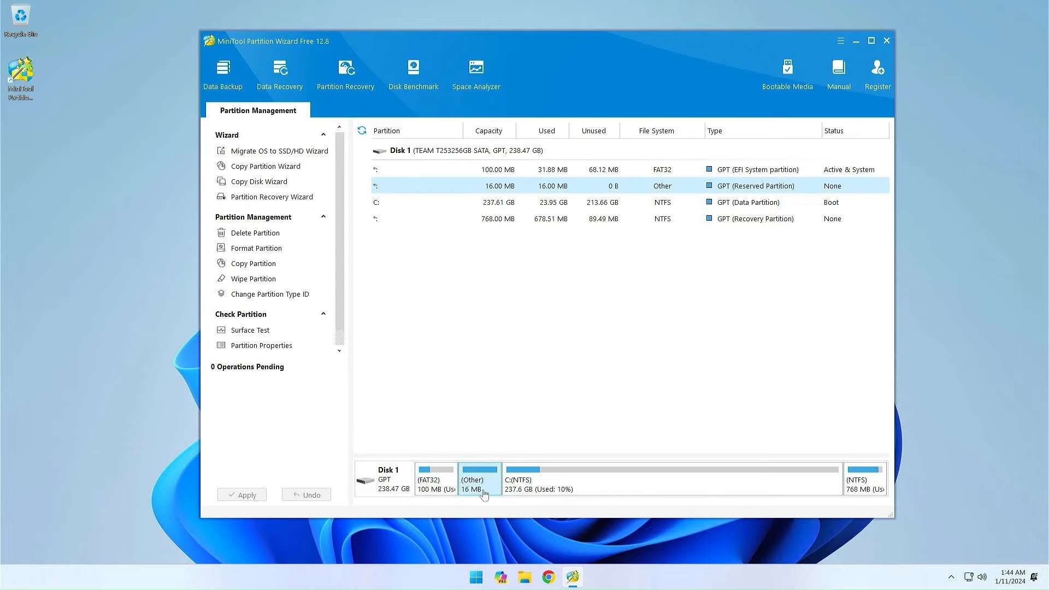
pyautogui.moveTo(489, 498)
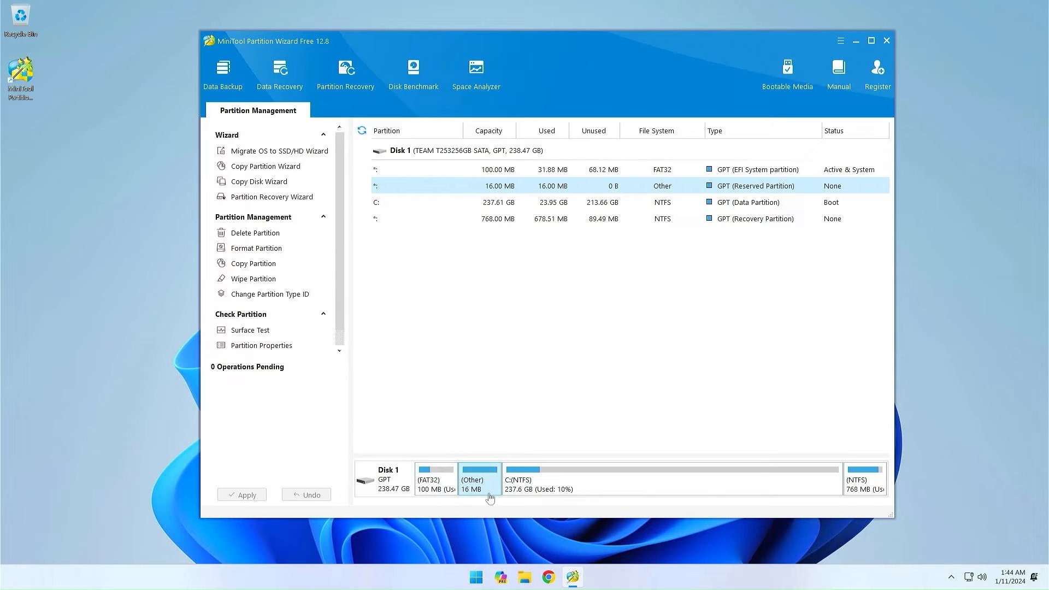
pyautogui.moveTo(634, 488)
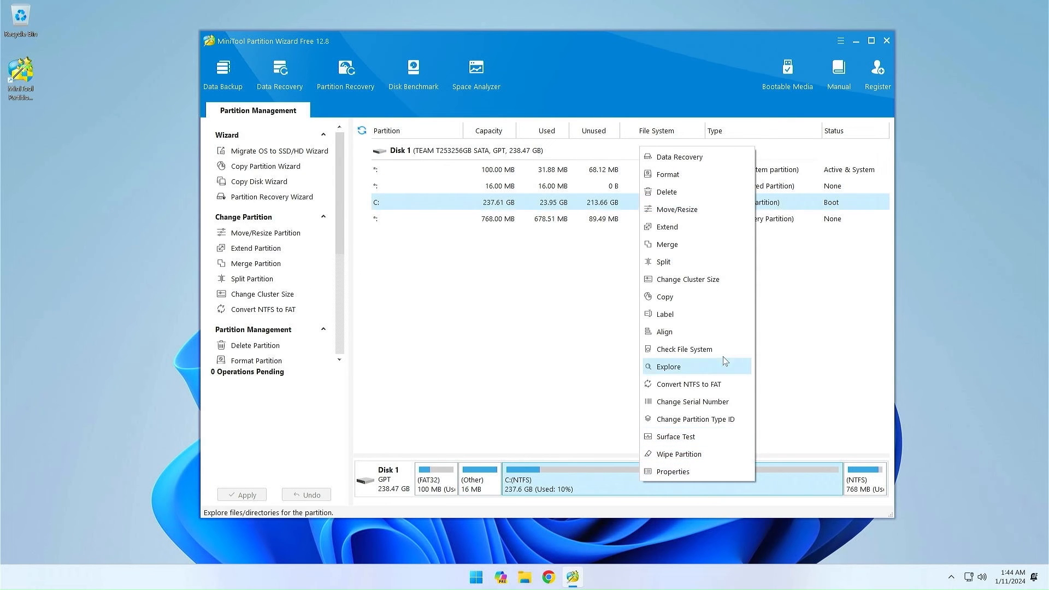
# - Queue a Move/Resize shrinking C: to 176.45 GB with 0.8 GB unallocated before it
pyautogui.click(674, 210)
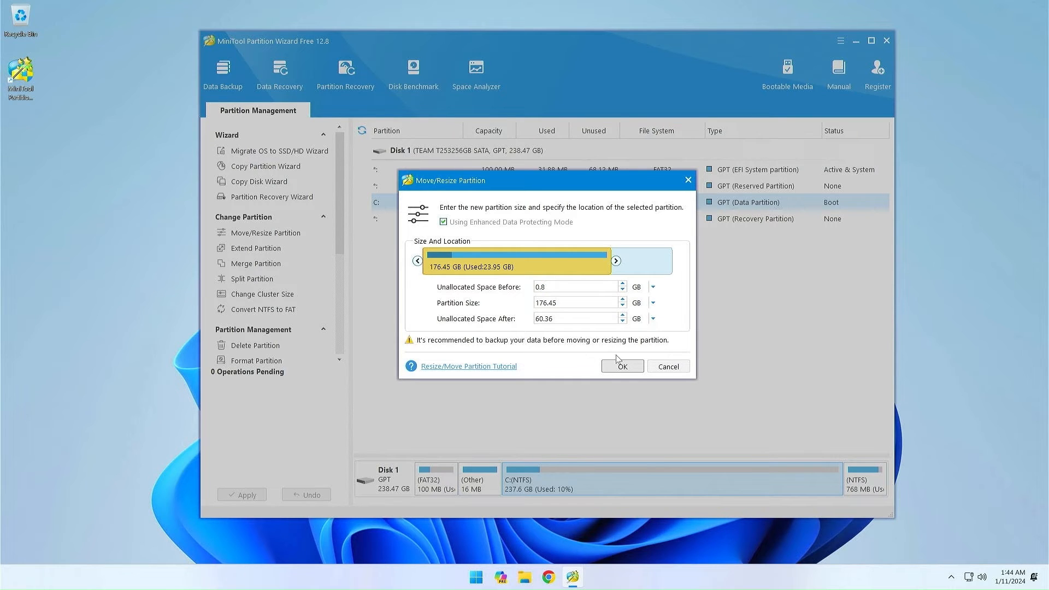
pyautogui.click(621, 366)
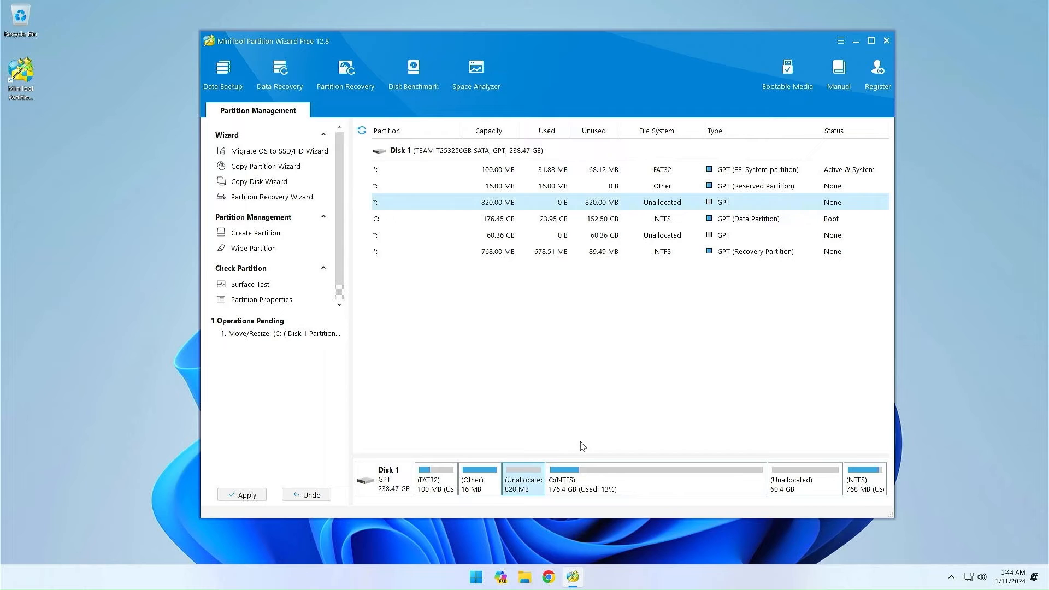
pyautogui.moveTo(772, 485)
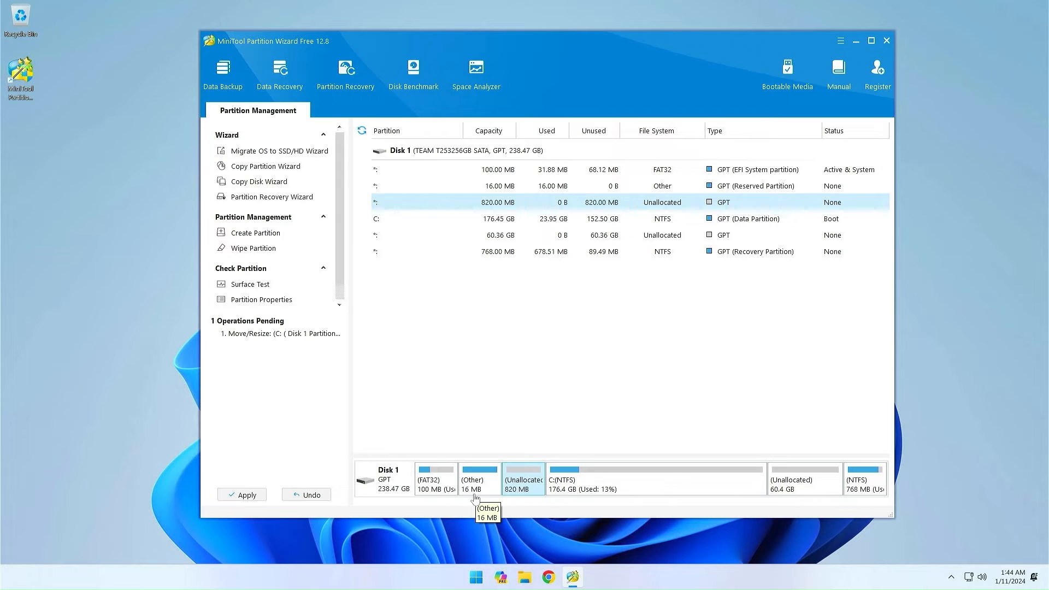
# - Queue deletion of the 16 MB reserved partition
pyautogui.click(479, 479)
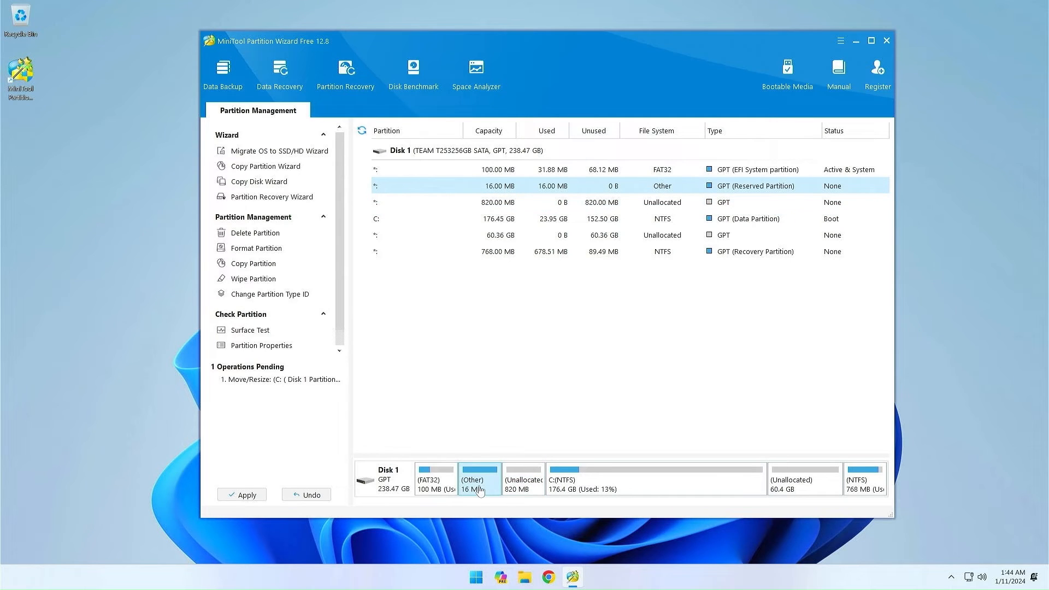
pyautogui.rightClick(476, 478)
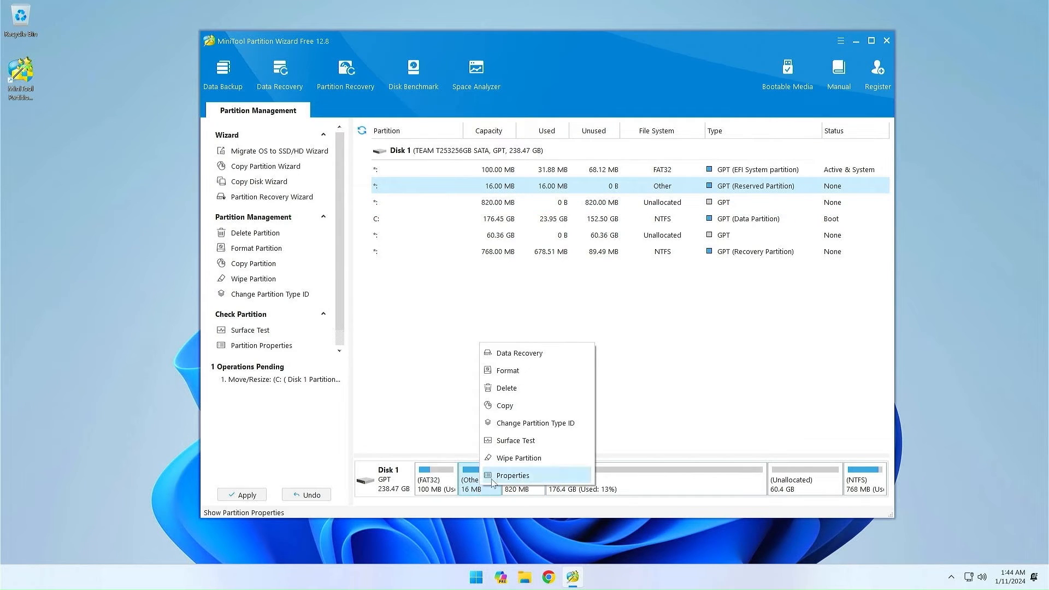
pyautogui.moveTo(506, 387)
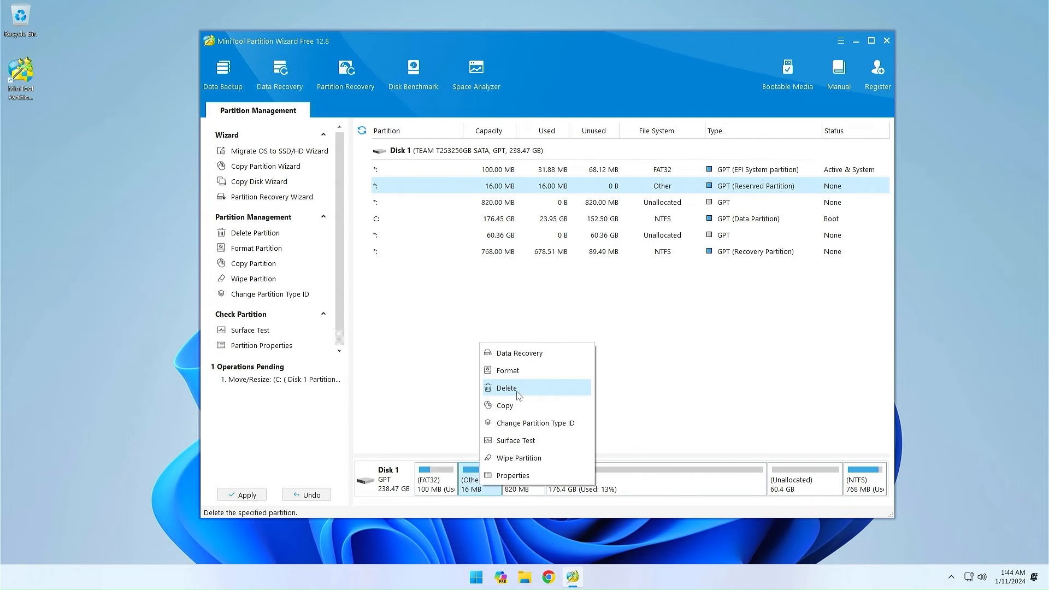
pyautogui.click(506, 388)
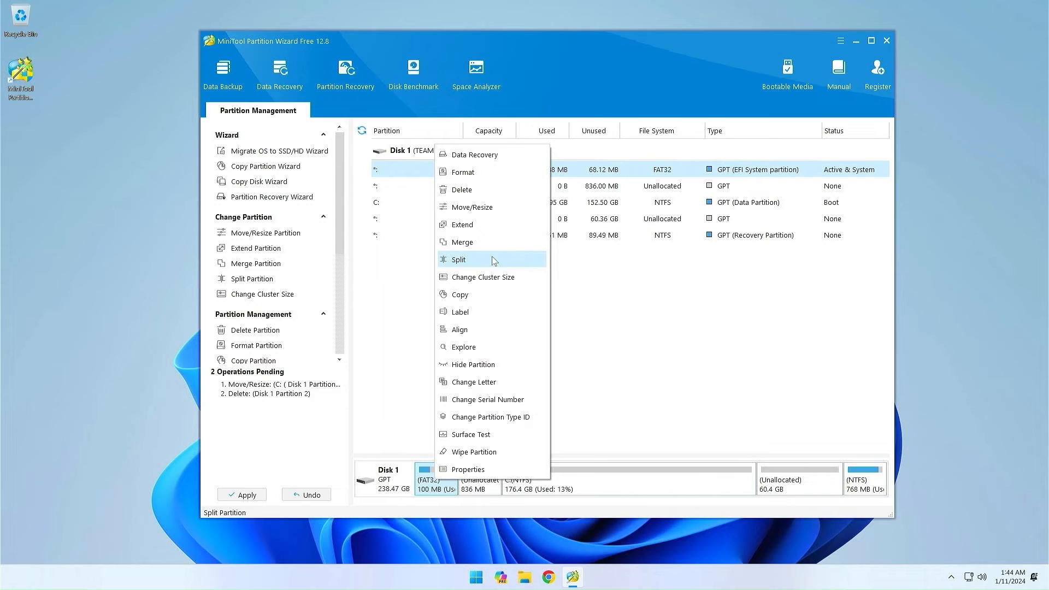
# - Queue enlarging the EFI partition to a size of 936 MB
pyautogui.click(472, 207)
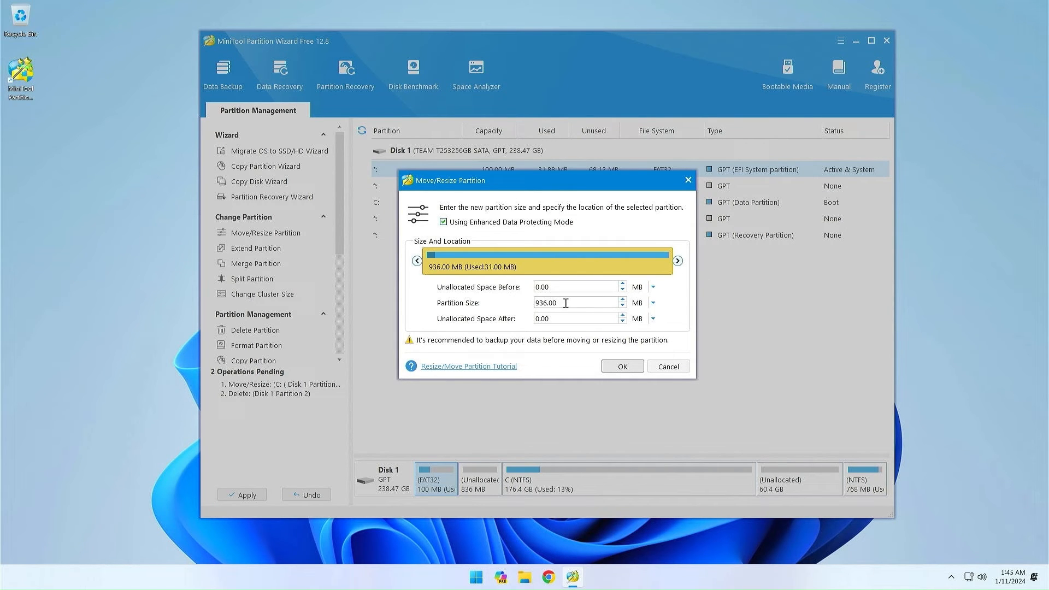
pyautogui.tripleClick(576, 303)
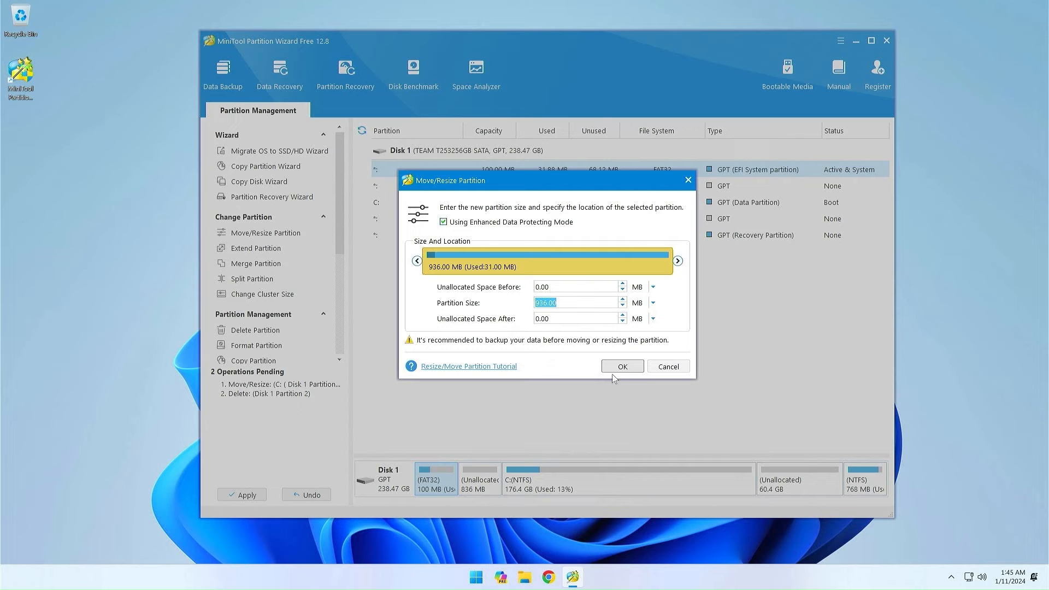
pyautogui.click(621, 366)
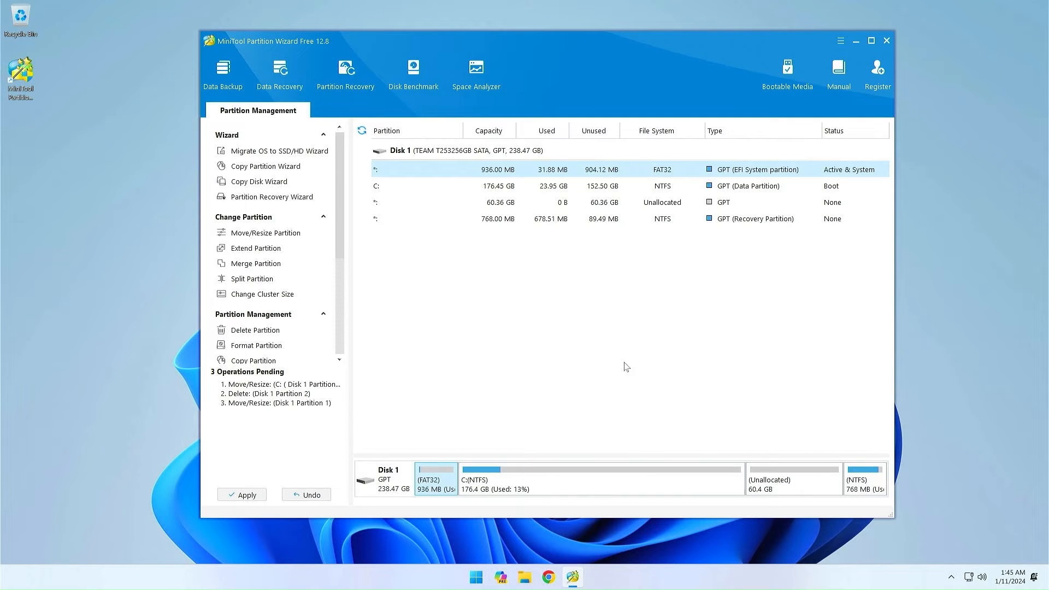
pyautogui.moveTo(711, 499)
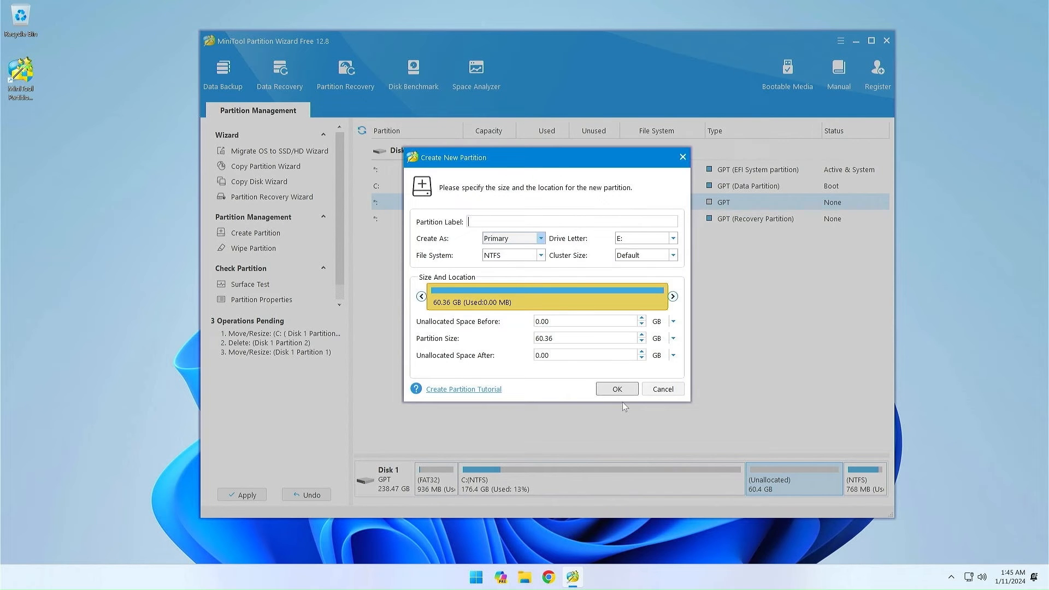
# - Set the new partition's file system to FAT32, label it Linux, and confirm
pyautogui.click(540, 255)
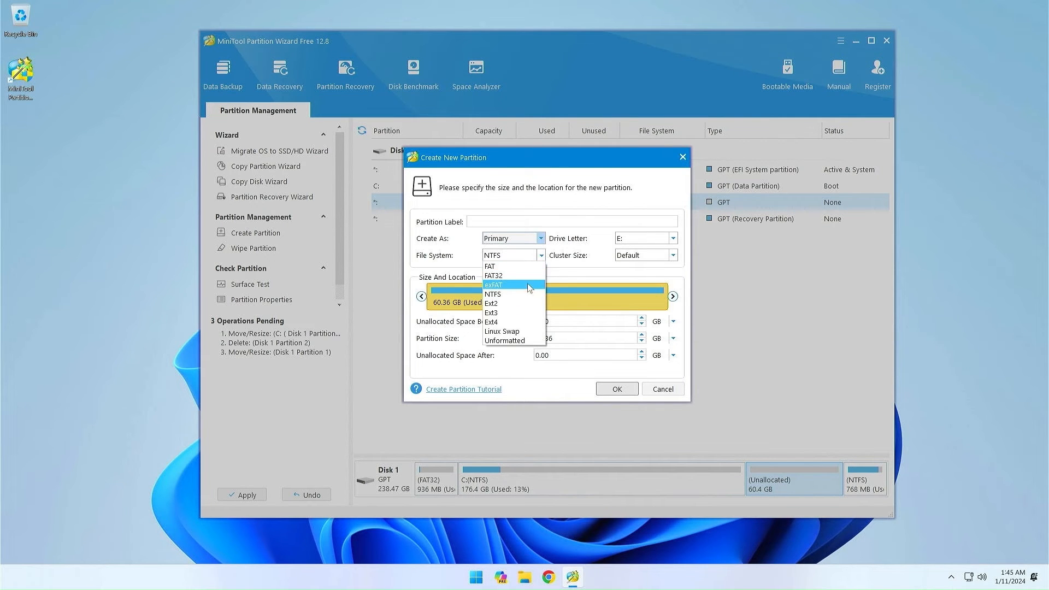
pyautogui.click(493, 276)
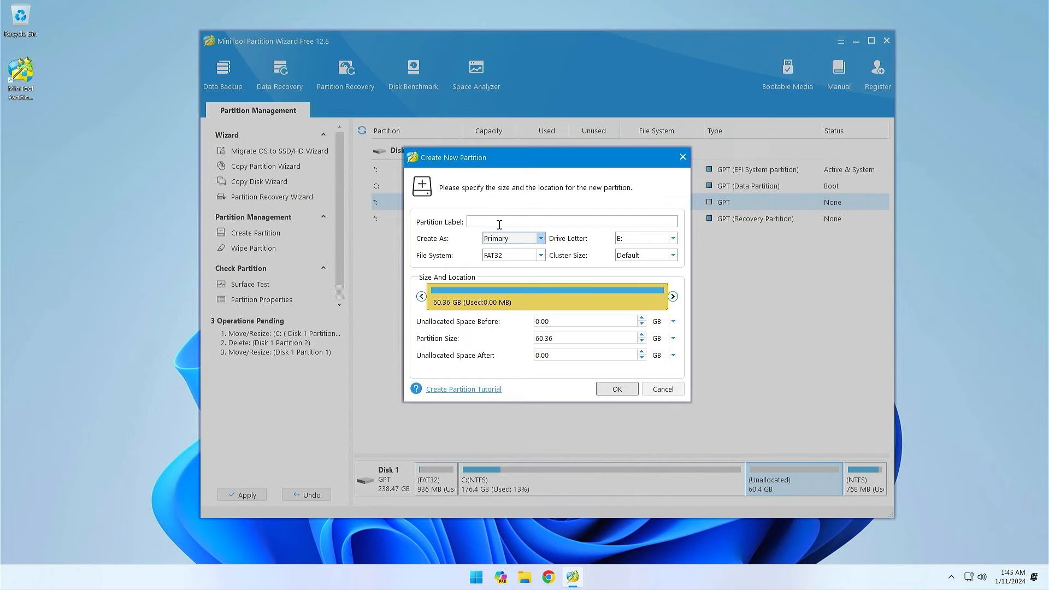
pyautogui.write('Li')
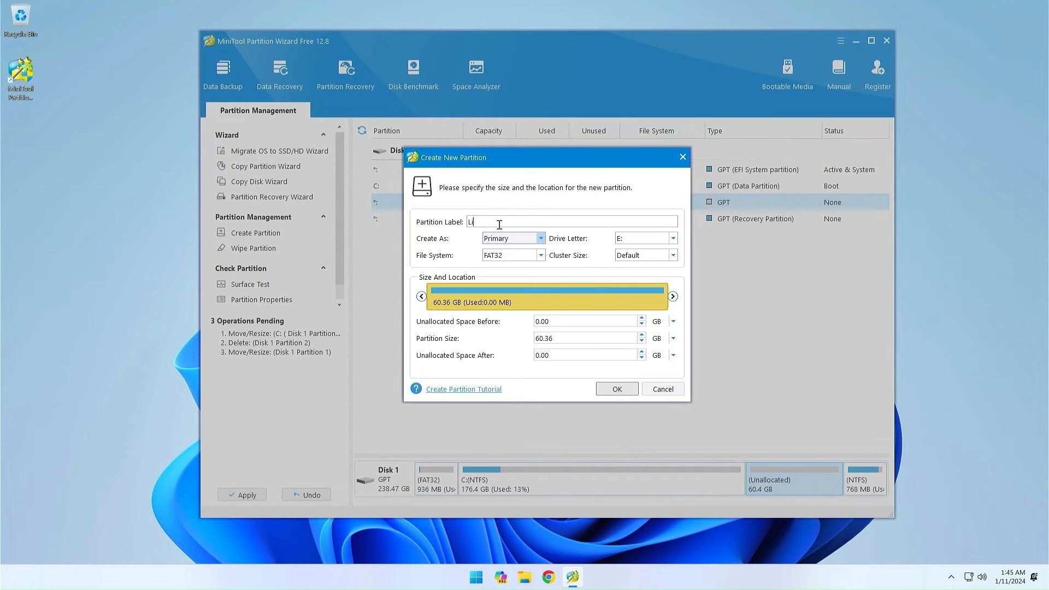
pyautogui.write('nux')
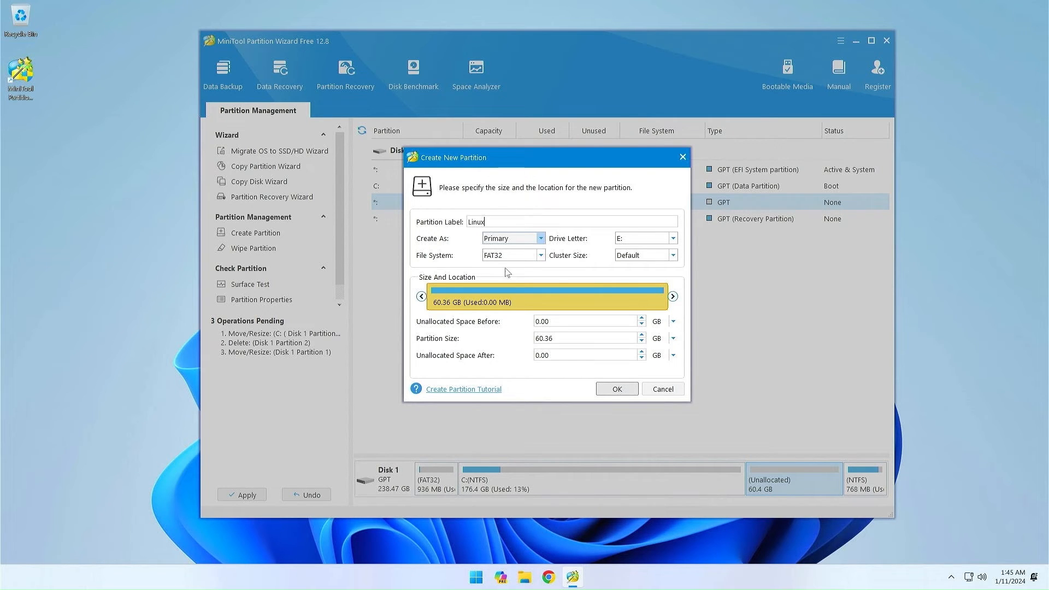
pyautogui.click(615, 389)
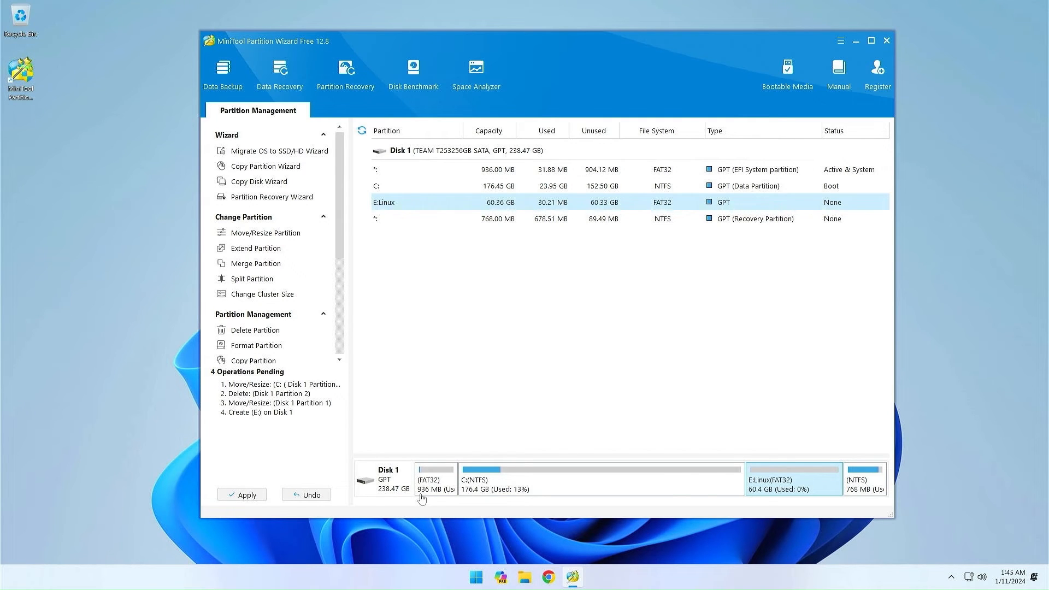
pyautogui.moveTo(747, 507)
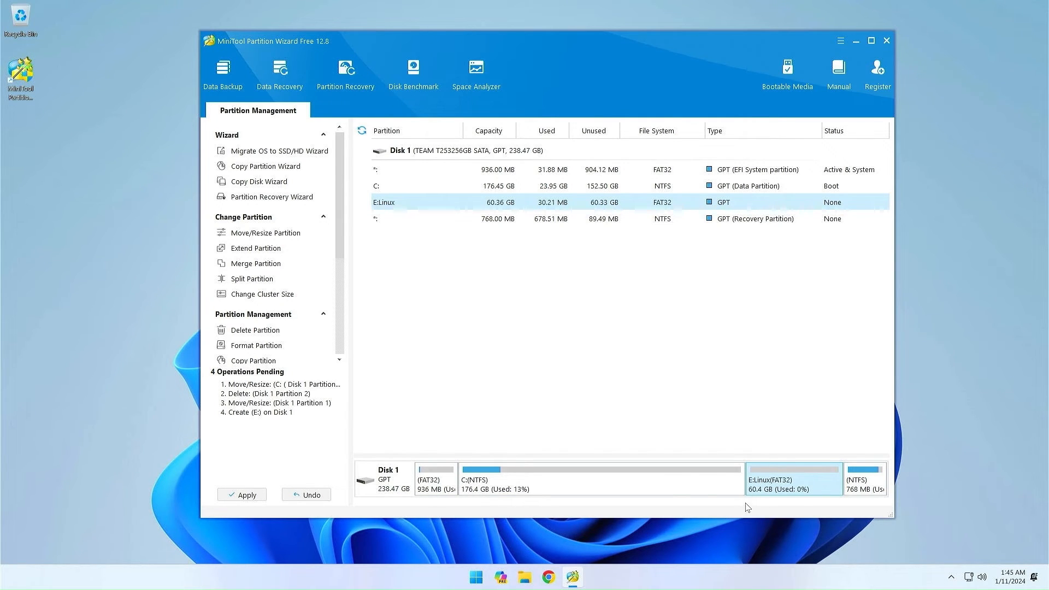
pyautogui.moveTo(865, 502)
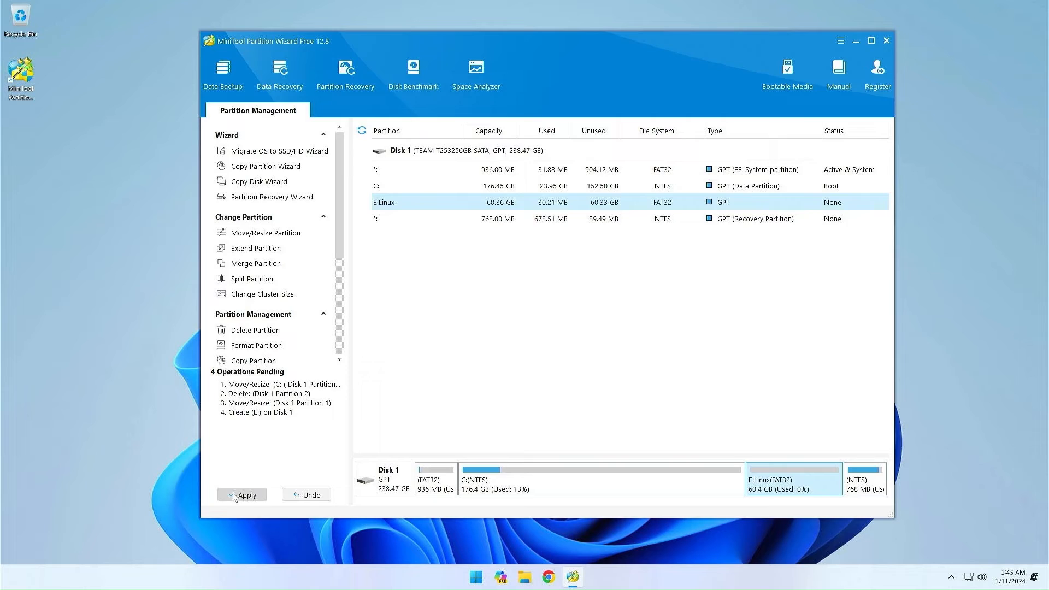
# - Apply the four pending operations and confirm the Apply Changes prompt
pyautogui.click(242, 495)
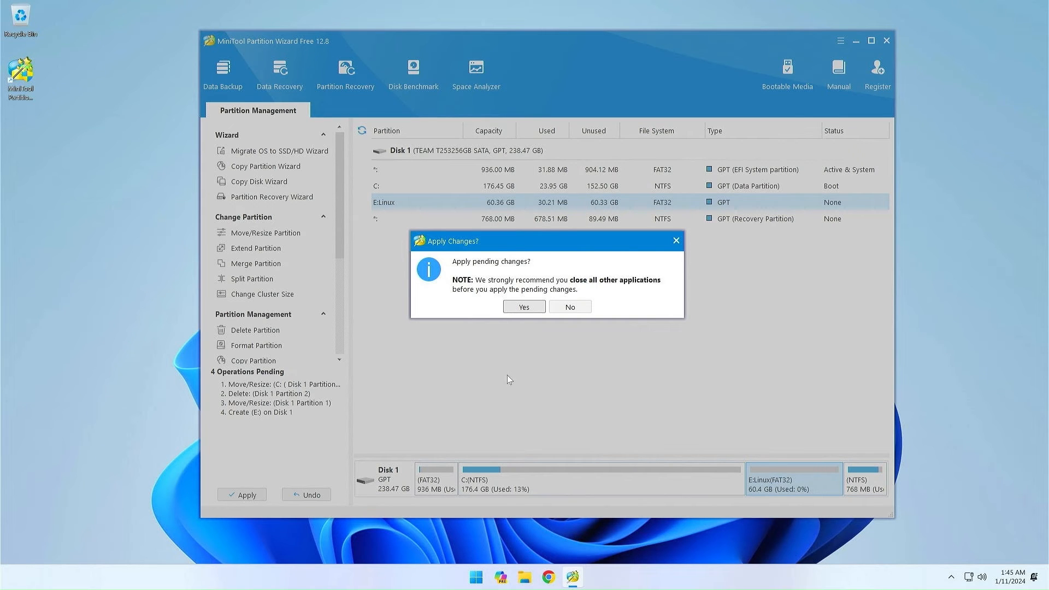
pyautogui.click(523, 306)
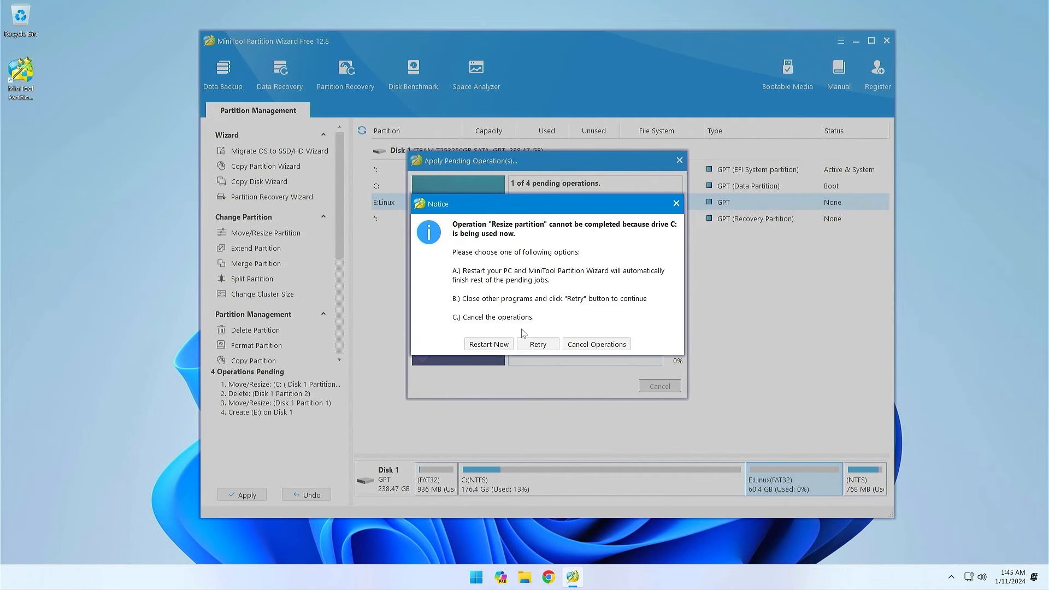
pyautogui.moveTo(531, 488)
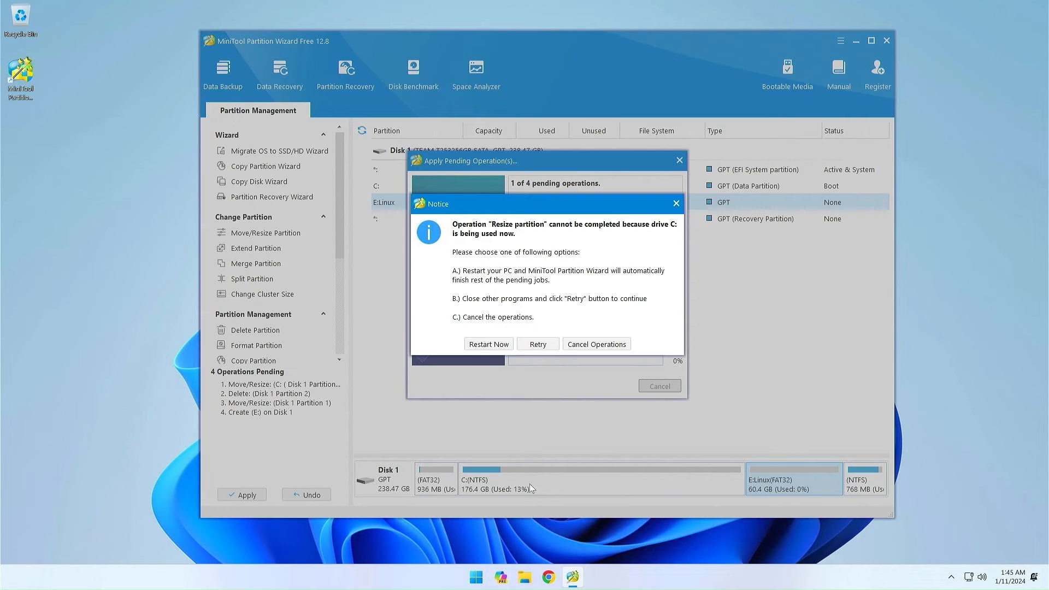
pyautogui.click(489, 344)
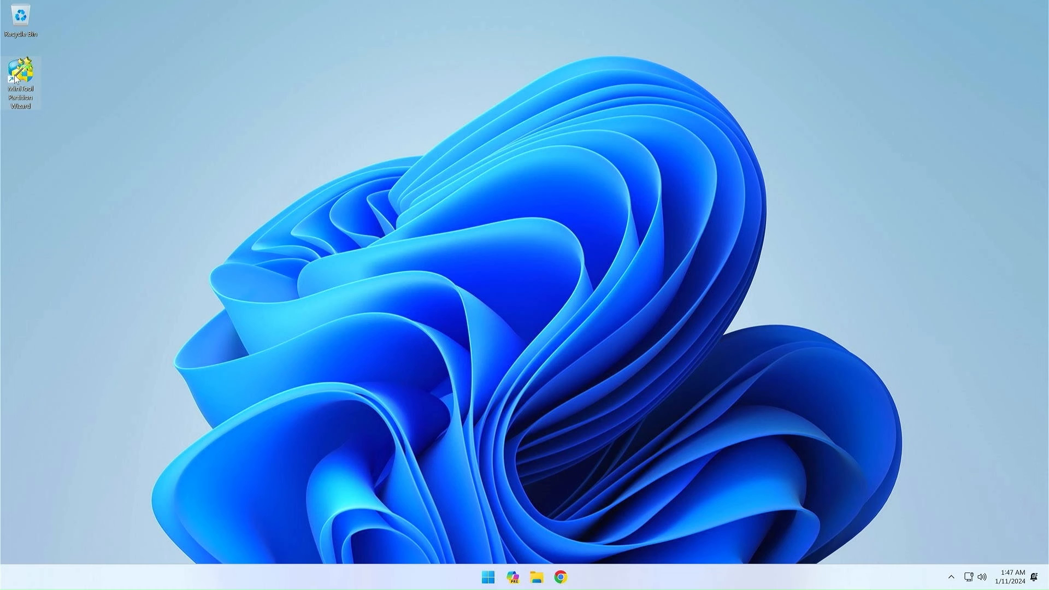
pyautogui.doubleClick(22, 74)
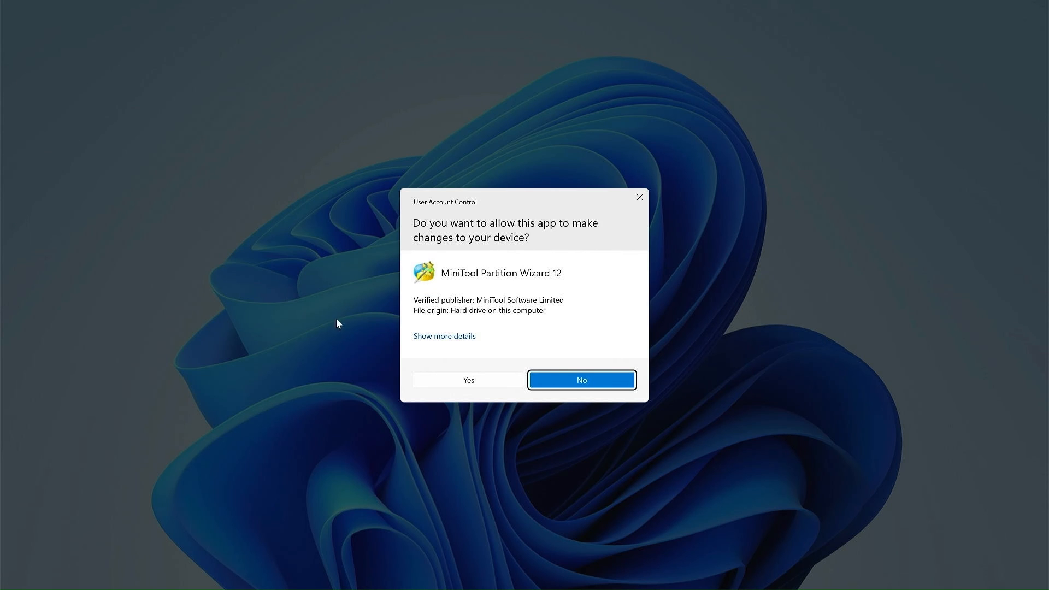
pyautogui.click(580, 379)
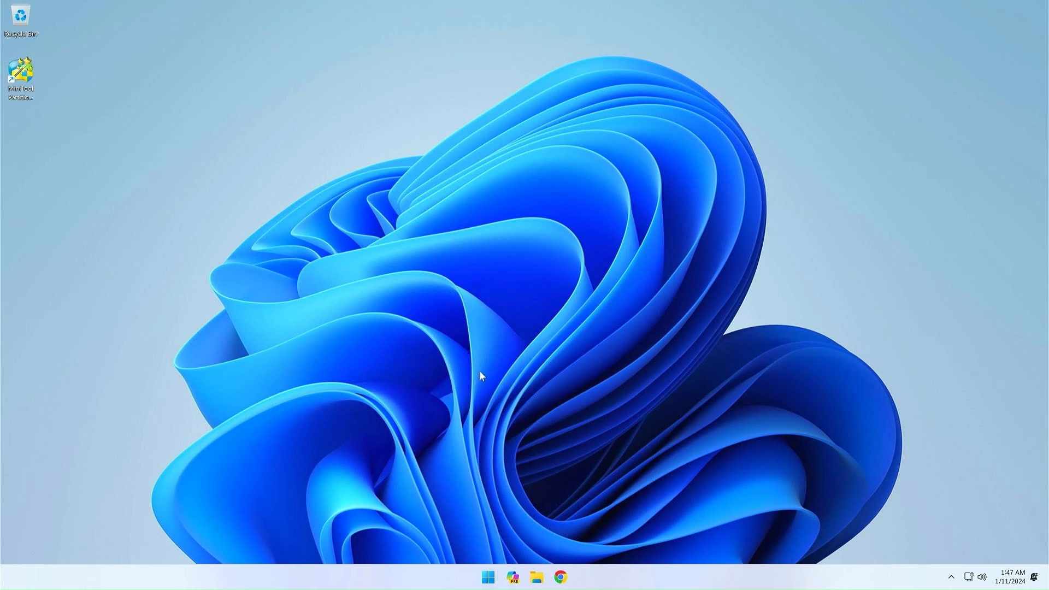
pyautogui.doubleClick(20, 70)
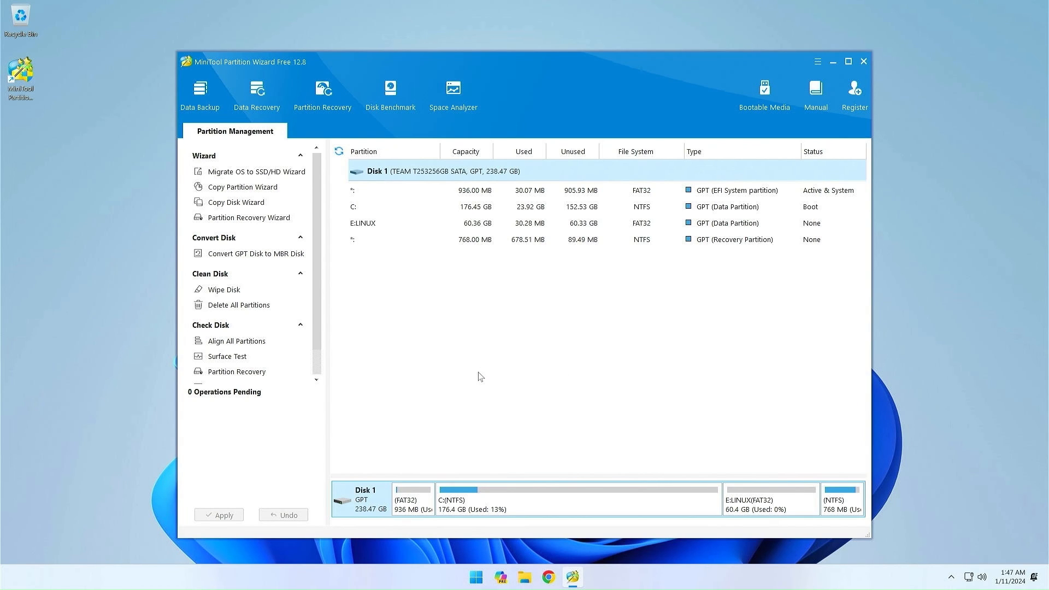
pyautogui.moveTo(413, 500)
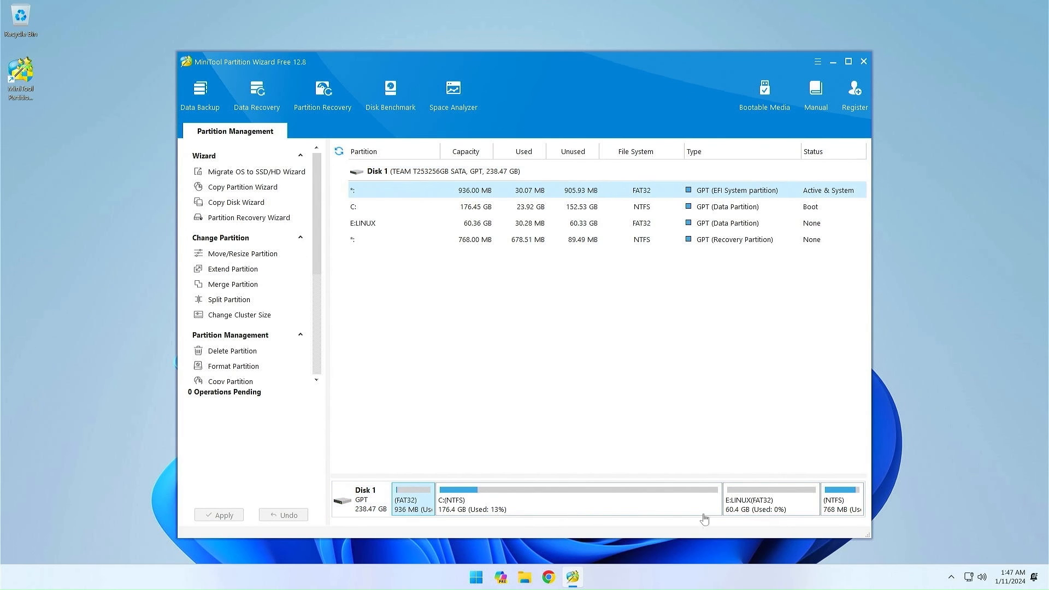
pyautogui.moveTo(684, 512)
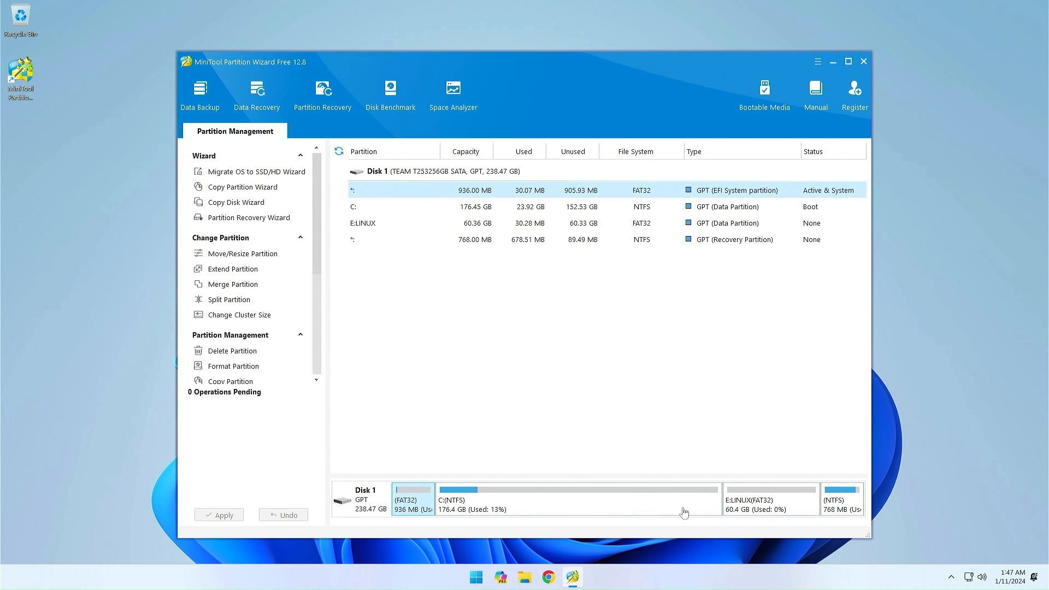
pyautogui.moveTo(855, 94)
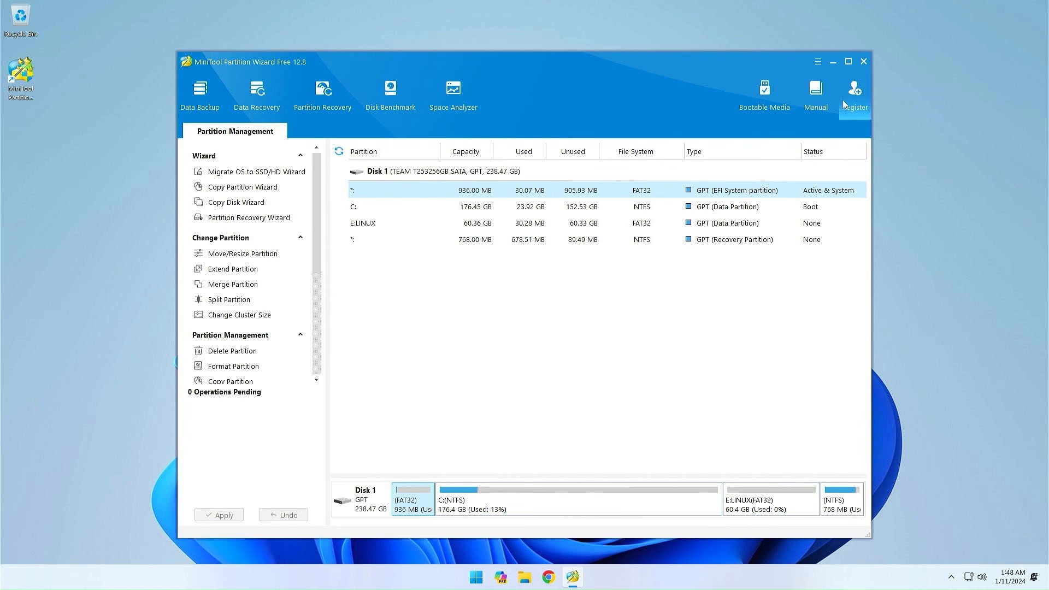
pyautogui.click(862, 61)
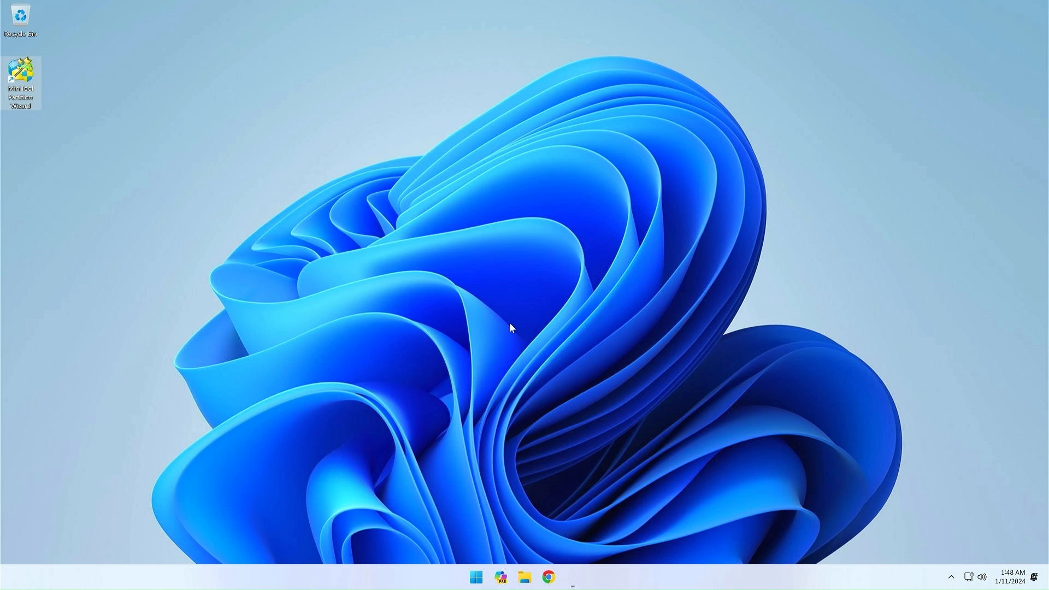
# - Open Disk Management from the Start menu and select the LINUX (E:) partition to verify it
pyautogui.rightClick(488, 577)
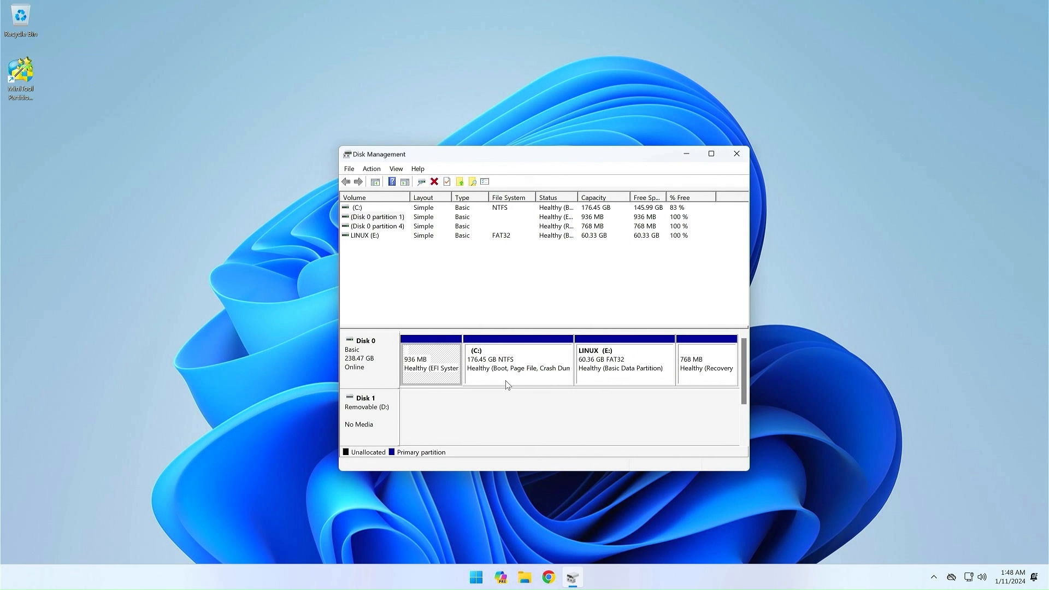
pyautogui.click(623, 362)
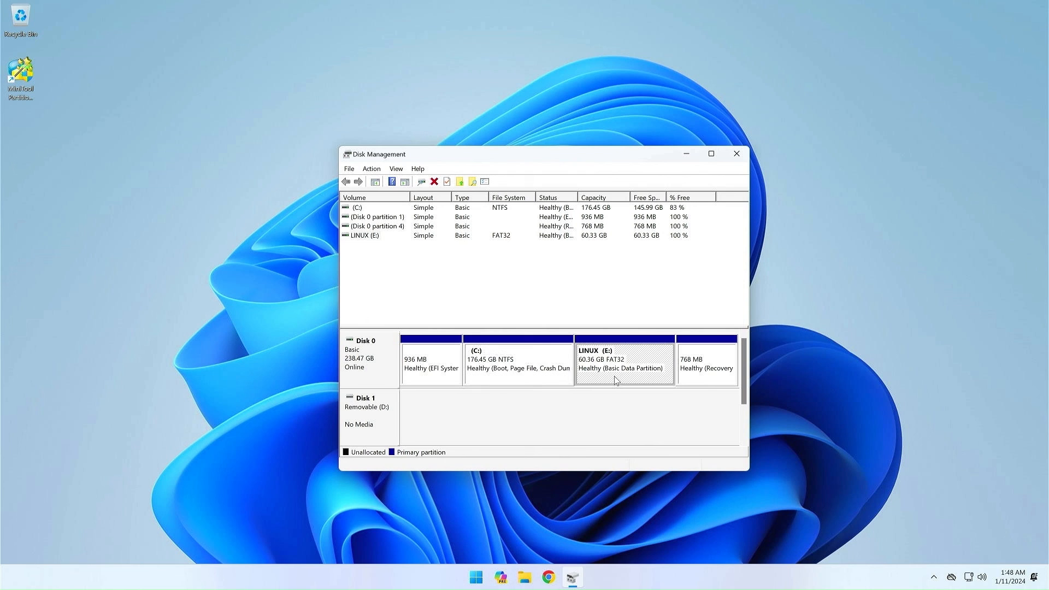
pyautogui.moveTo(736, 153)
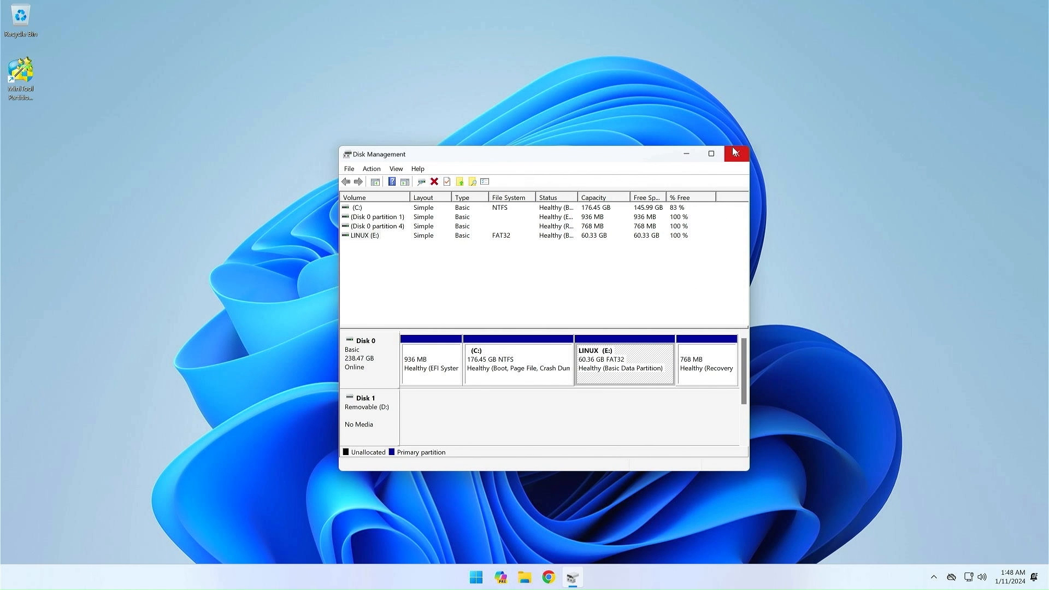